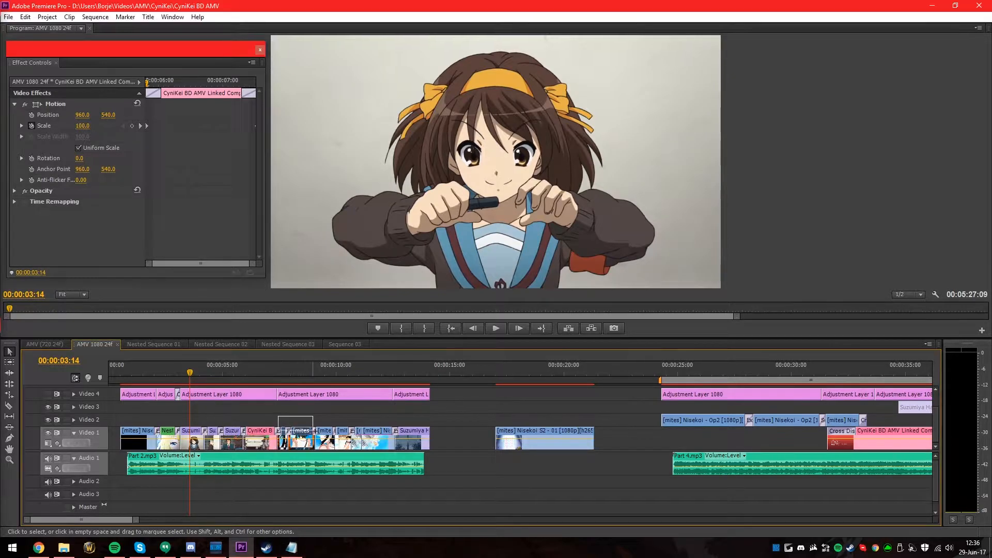
Nest the selected Video 1 clips into a single green Nested Sequence 08 clip.
{"action": "right_click", "coordinate": [295, 430]}
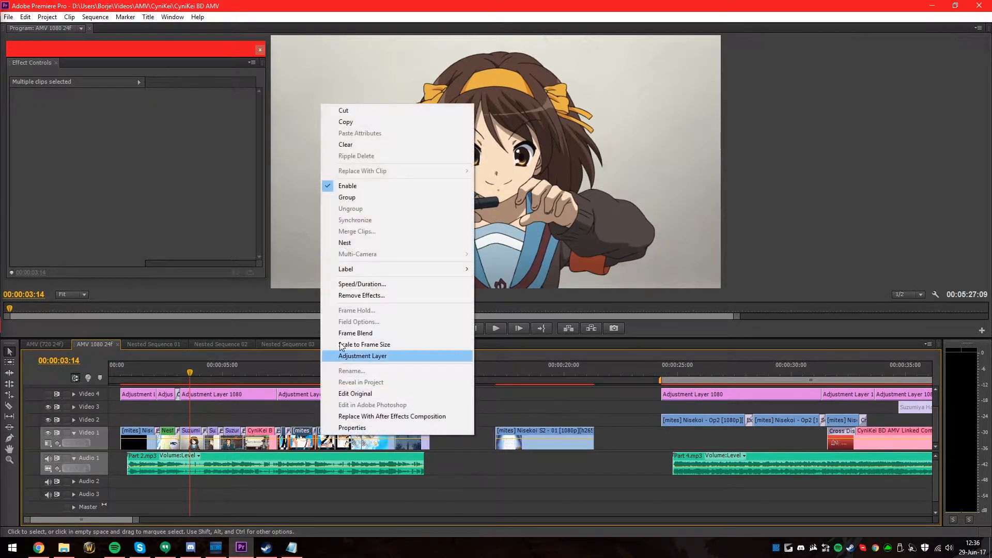
{"action": "mouse_move", "coordinate": [345, 243]}
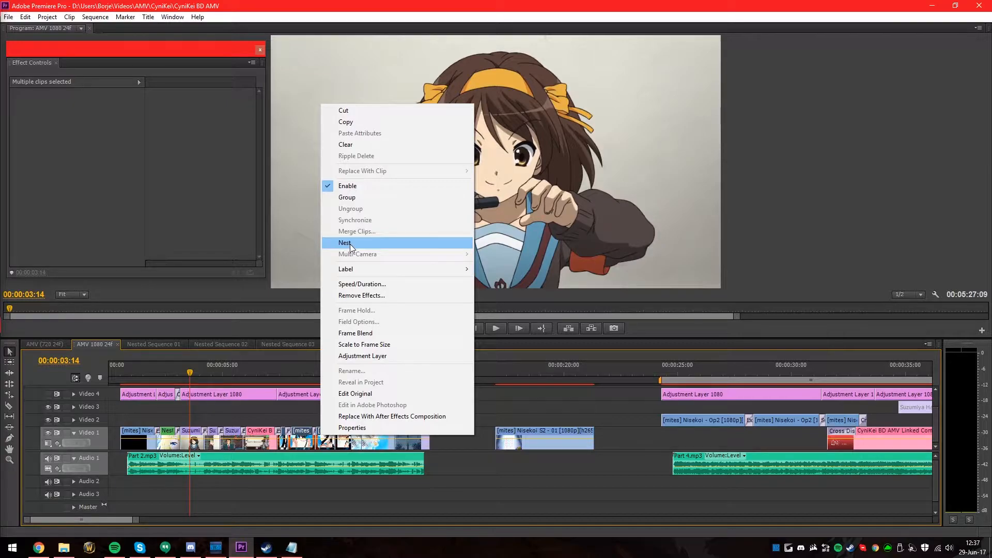
{"action": "mouse_move", "coordinate": [282, 364]}
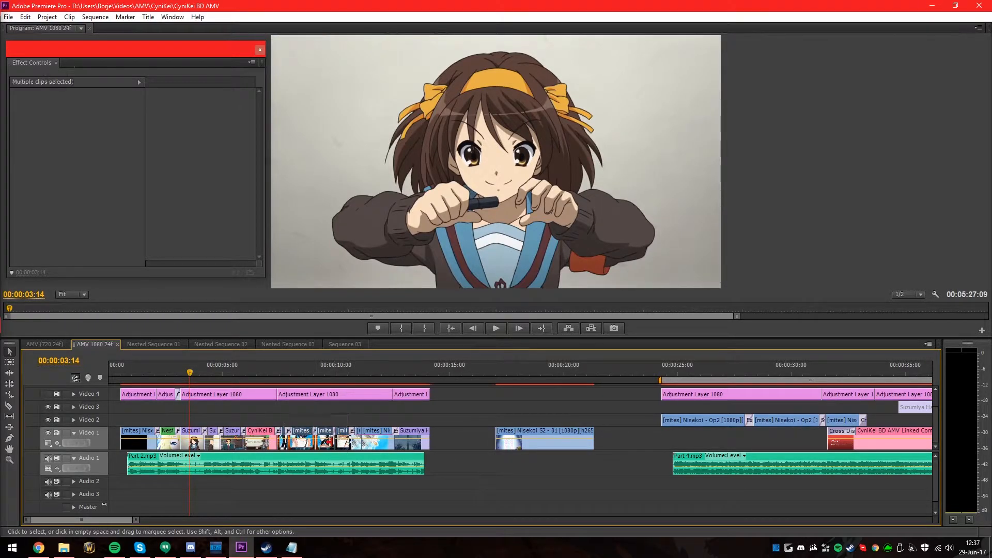
{"action": "right_click", "coordinate": [329, 443]}
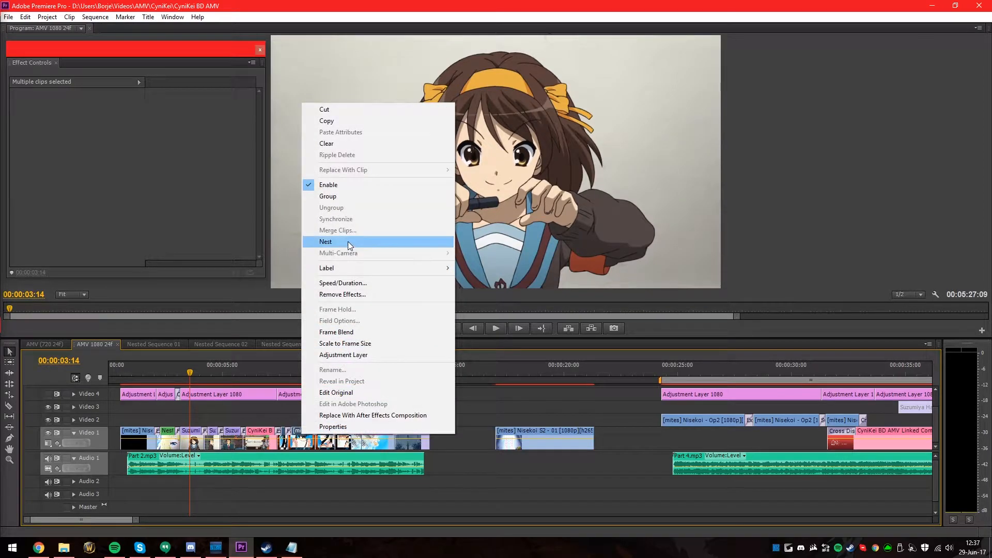
{"action": "left_click", "coordinate": [325, 241]}
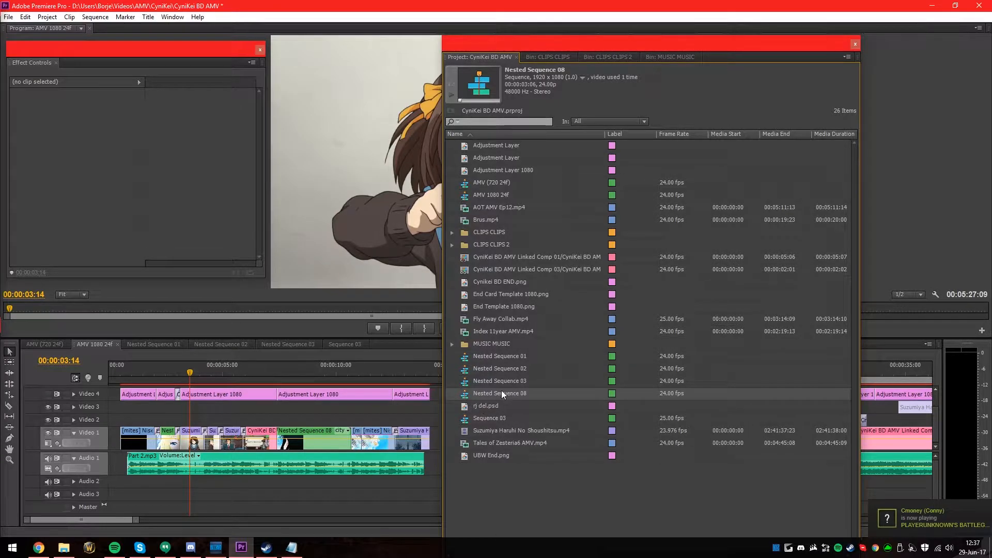
Open Nested Sequence 08's timeline, review it, and return to the AMV 1080 24f sequence.
{"action": "double_click", "coordinate": [499, 392]}
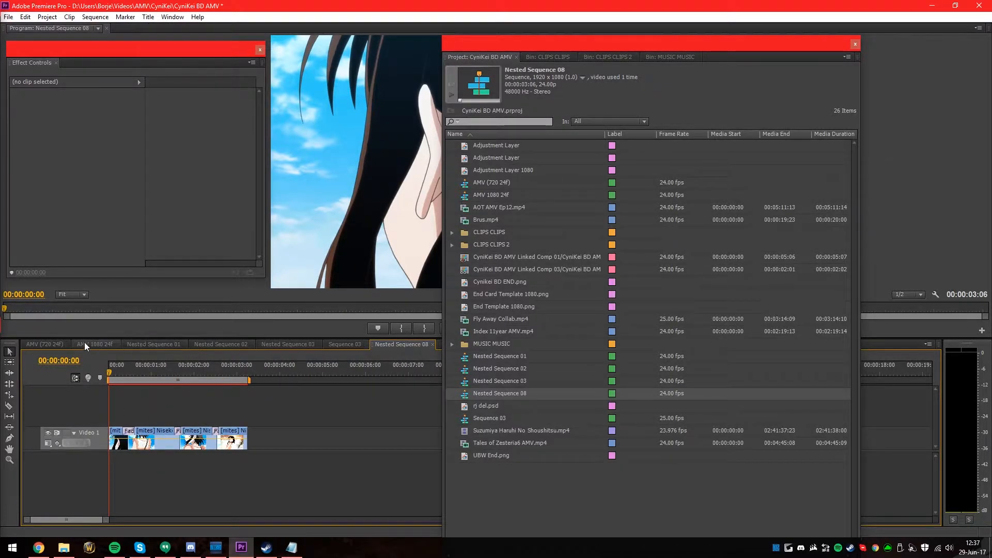
{"action": "left_click", "coordinate": [93, 343]}
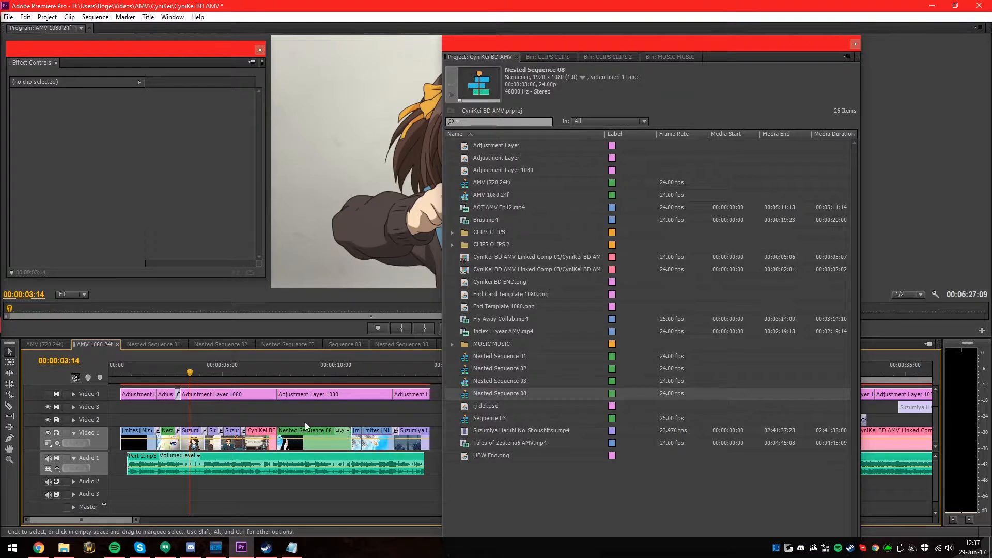
{"action": "left_click", "coordinate": [401, 343]}
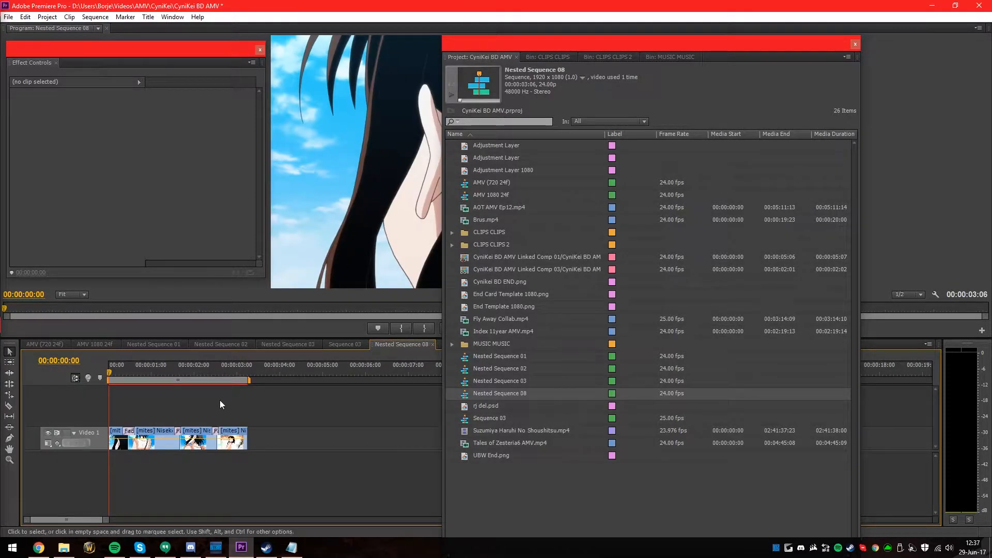
{"action": "left_click", "coordinate": [94, 343]}
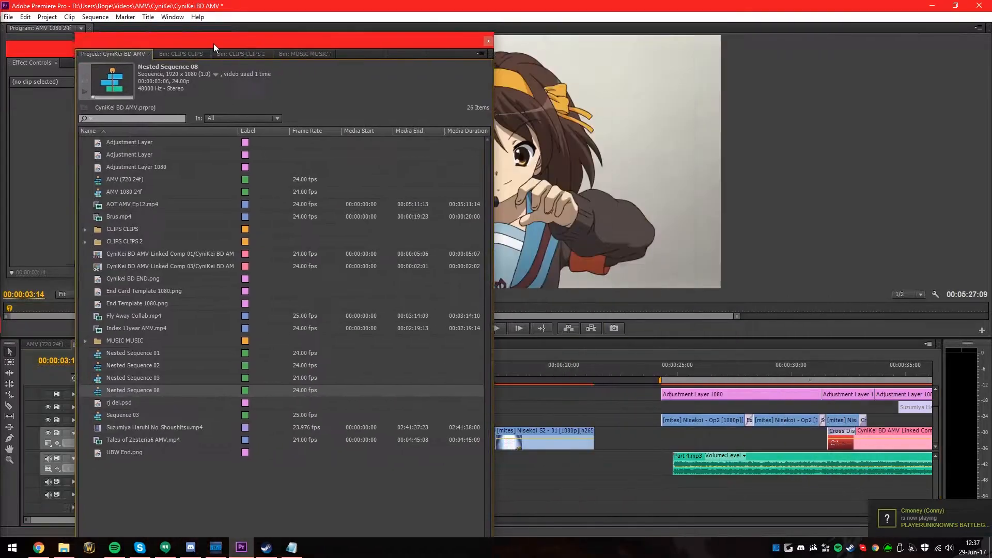
{"action": "left_click", "coordinate": [488, 41]}
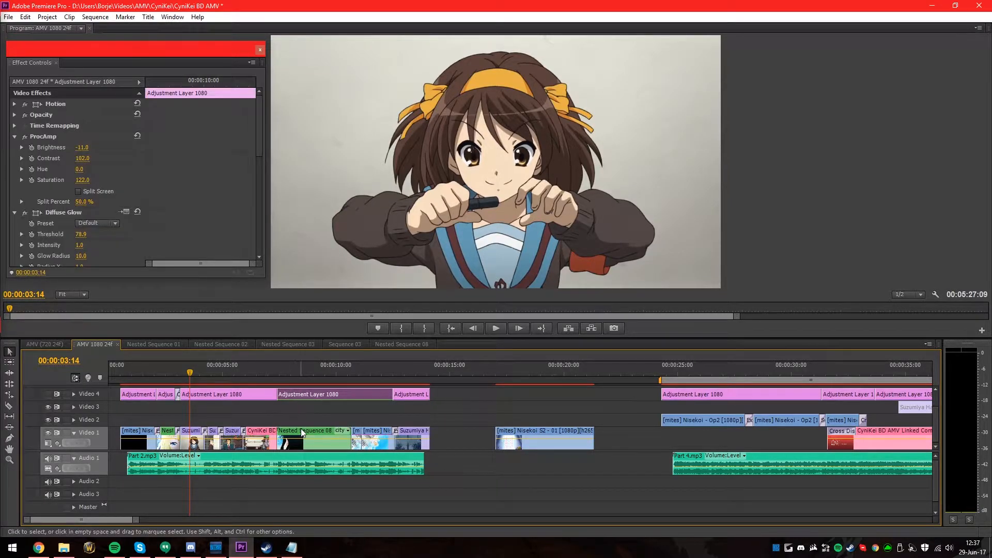
{"action": "left_click", "coordinate": [312, 429]}
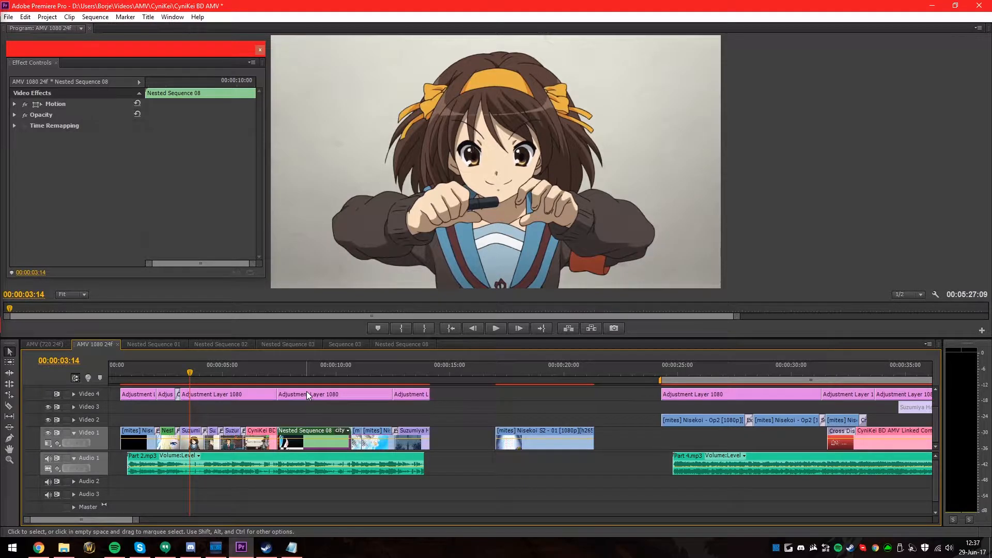
{"action": "mouse_move", "coordinate": [145, 379]}
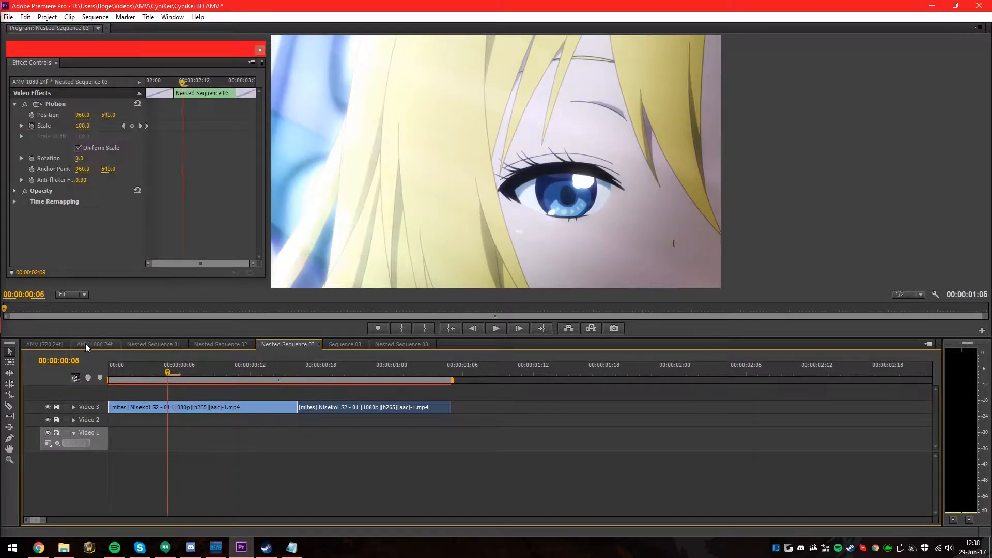
{"action": "left_click", "coordinate": [94, 343]}
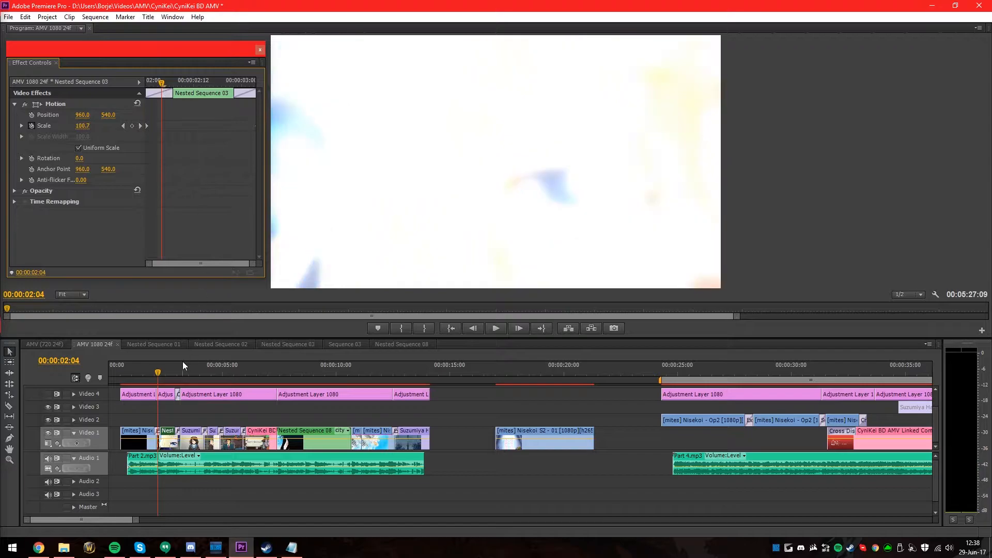
{"action": "left_click", "coordinate": [495, 328]}
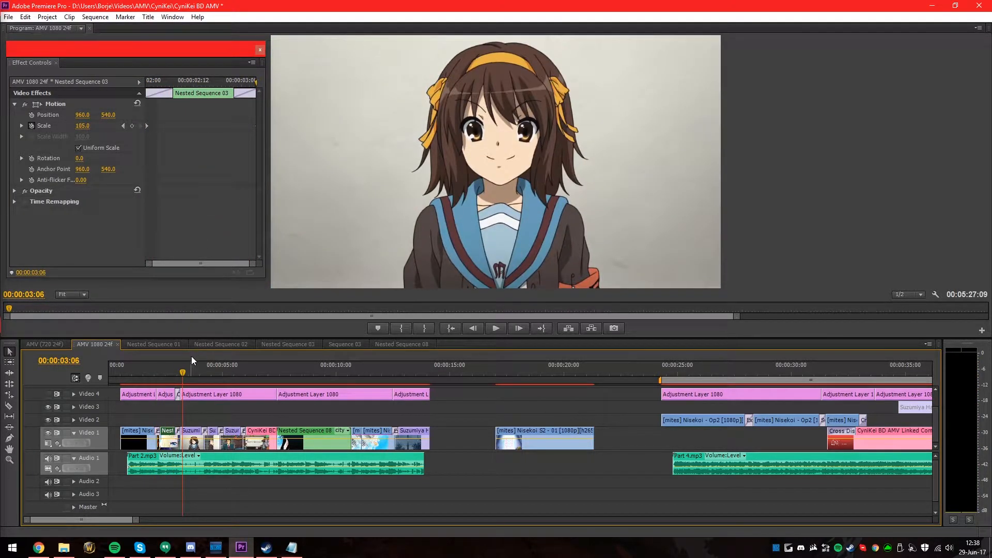
{"action": "left_click", "coordinate": [168, 364]}
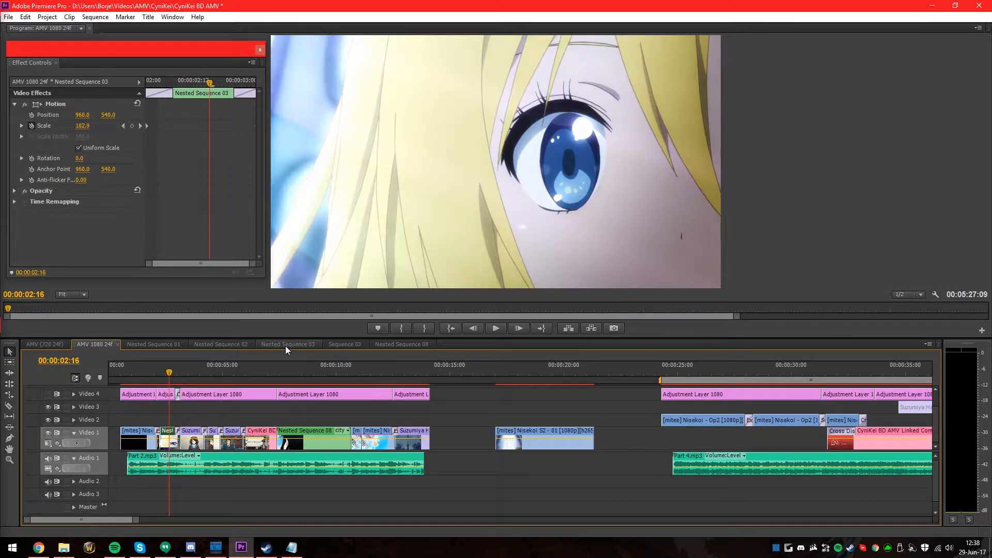
{"action": "left_click", "coordinate": [289, 343]}
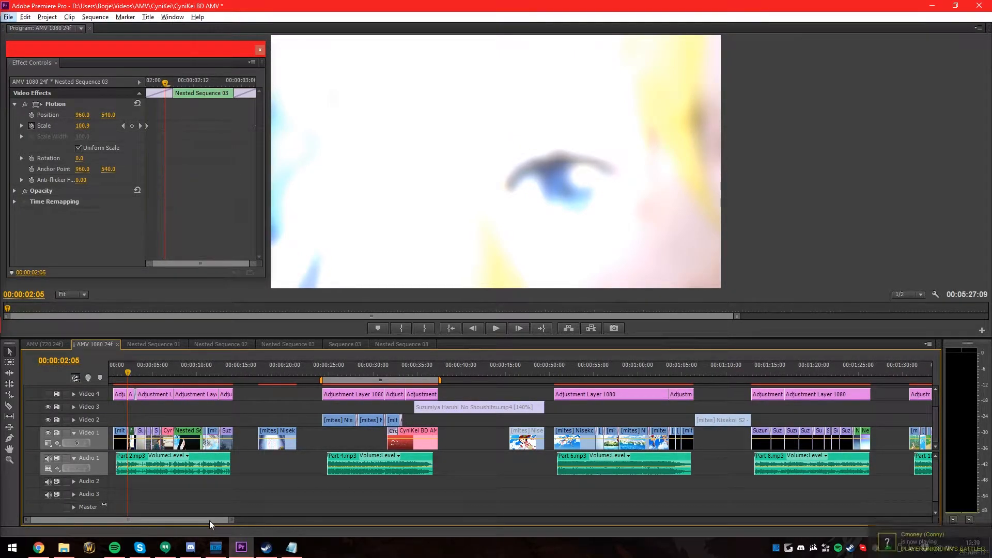
{"action": "left_click_drag", "start_coordinate": [133, 520], "coordinate": [288, 520]}
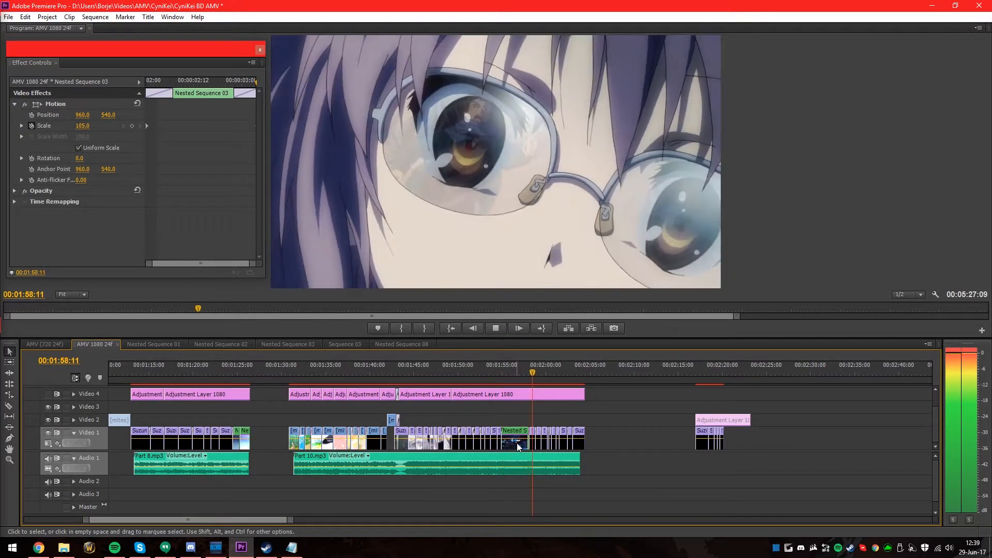
{"action": "left_click", "coordinate": [514, 436]}
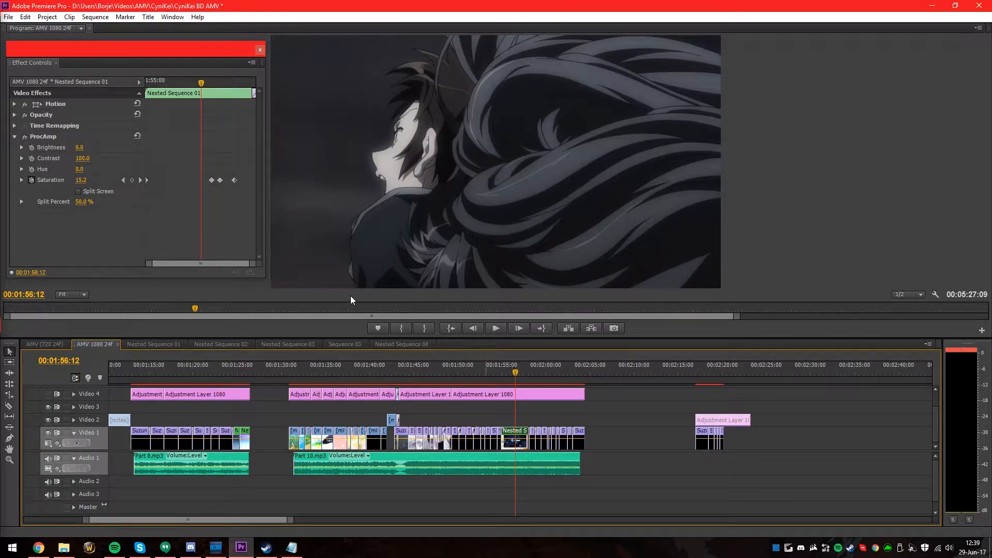
{"action": "mouse_move", "coordinate": [509, 380]}
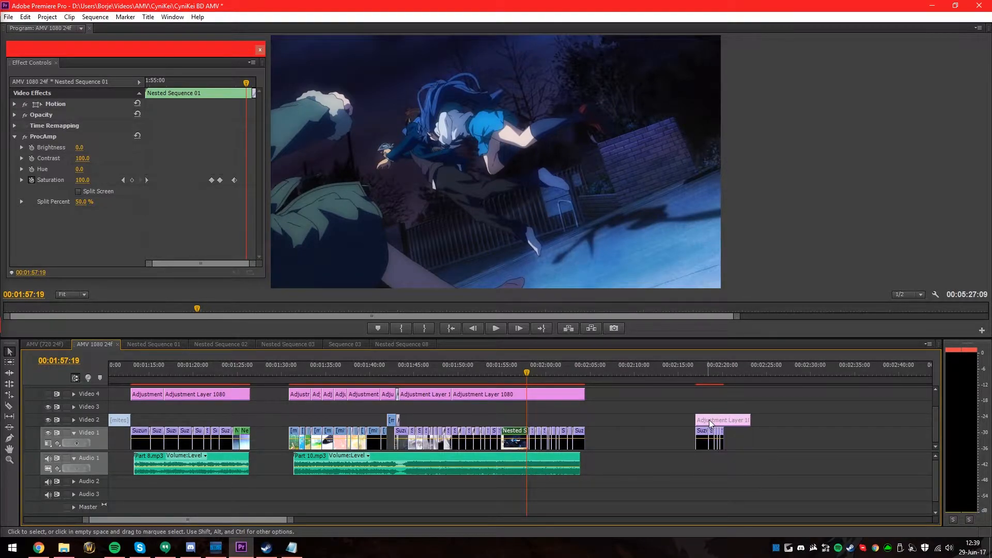
{"action": "left_click", "coordinate": [721, 420]}
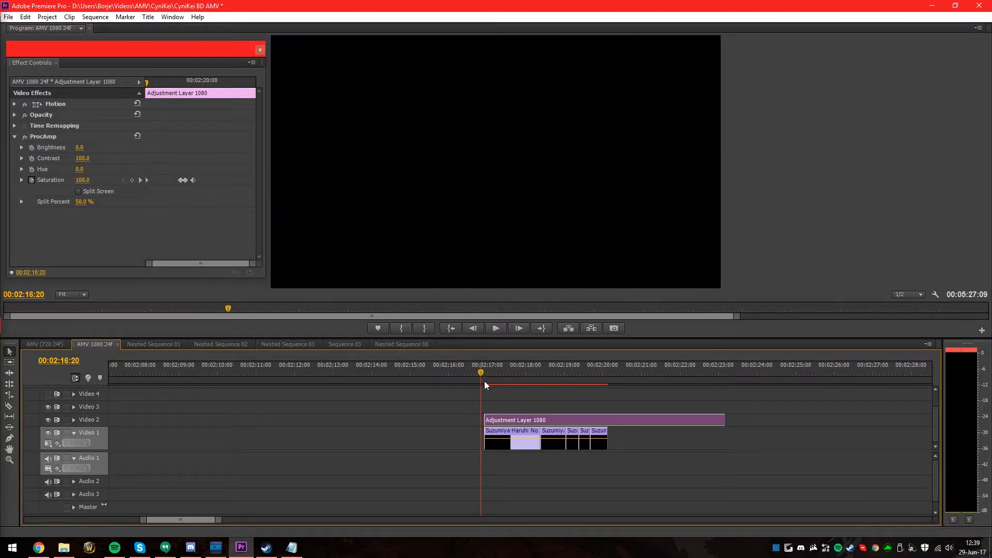
{"action": "left_click", "coordinate": [495, 327]}
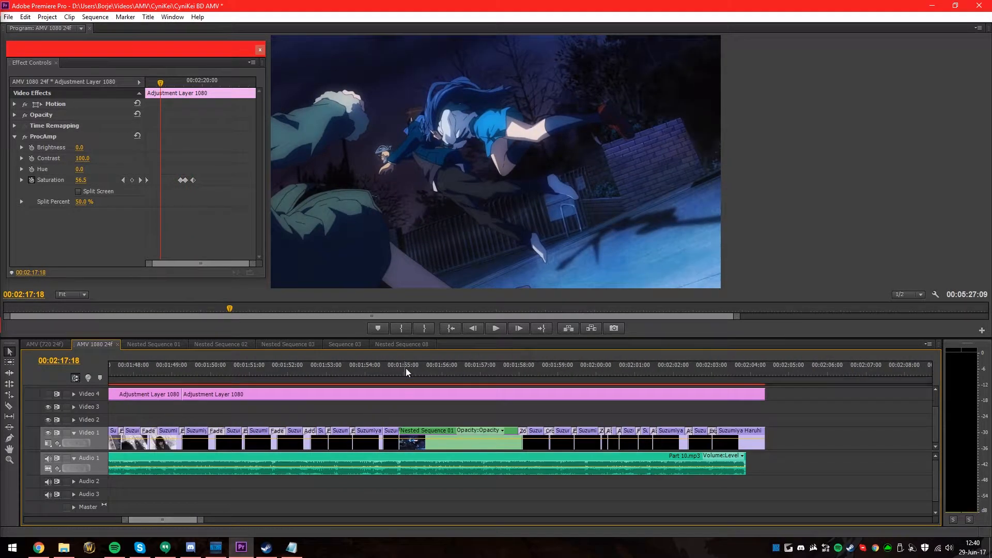
{"action": "left_click", "coordinate": [462, 373]}
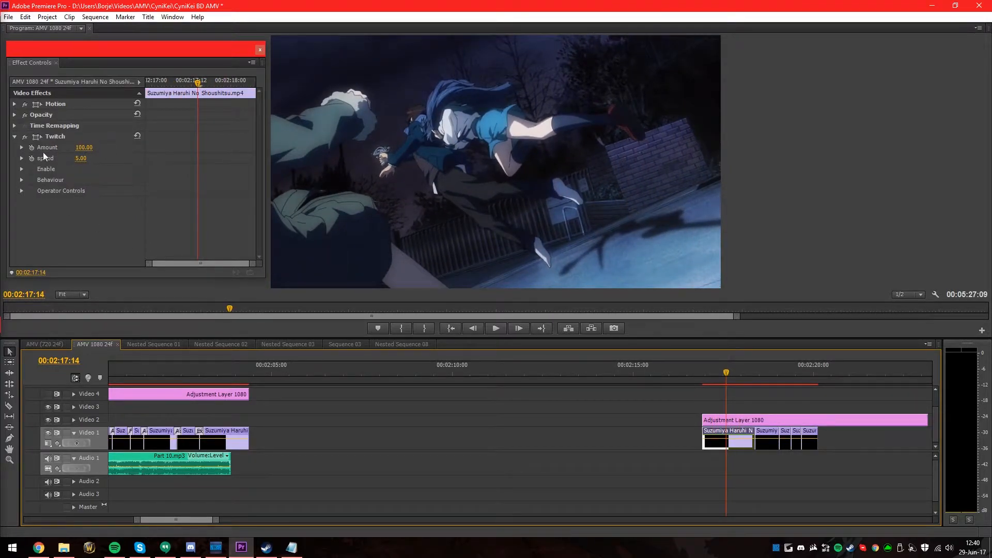
Expand Twitch's Enable options (Scale and Slide on) and scrub to preview the effect.
{"action": "left_click", "coordinate": [21, 169]}
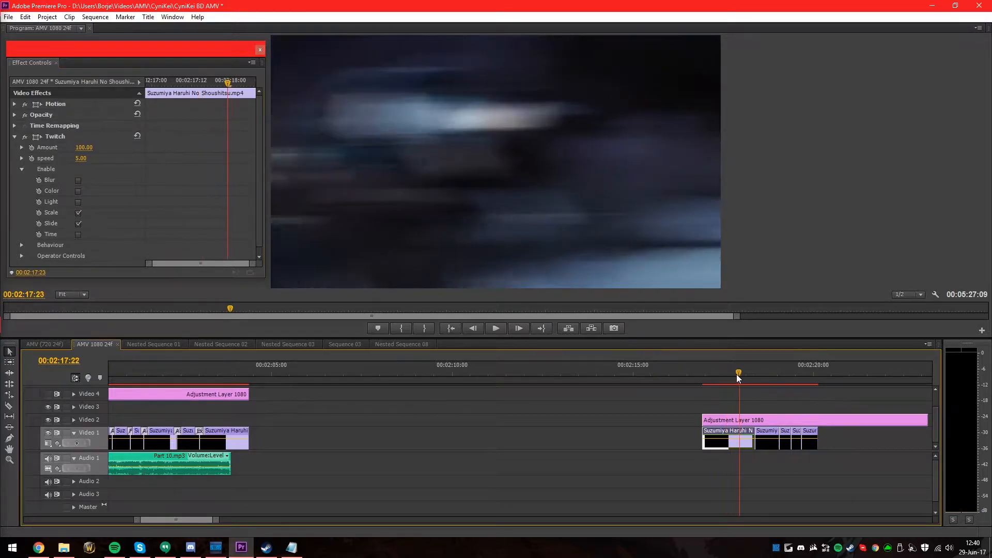
{"action": "left_click_drag", "start_coordinate": [738, 373], "coordinate": [720, 373]}
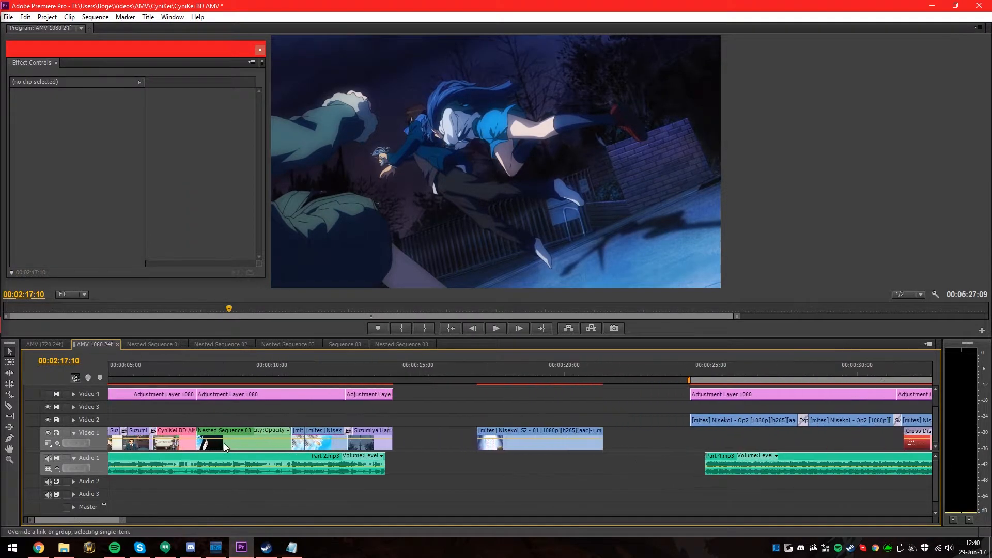
{"action": "right_click", "coordinate": [224, 442]}
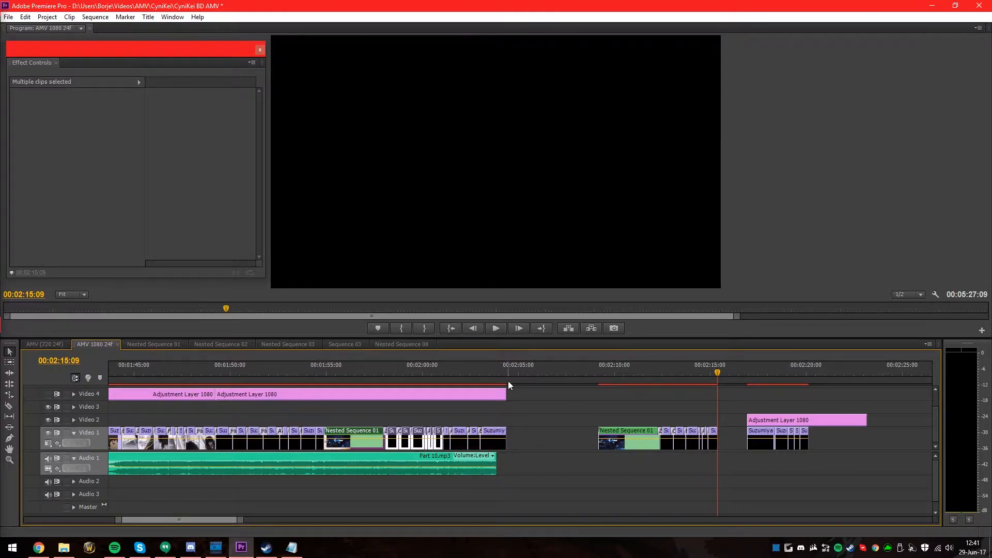
{"action": "left_click", "coordinate": [625, 441]}
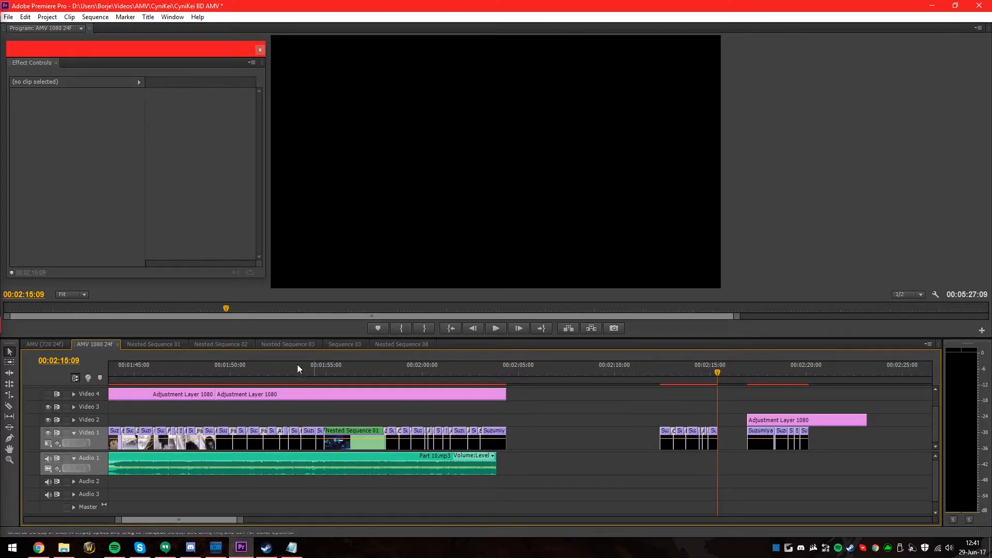
{"action": "left_click", "coordinate": [287, 343]}
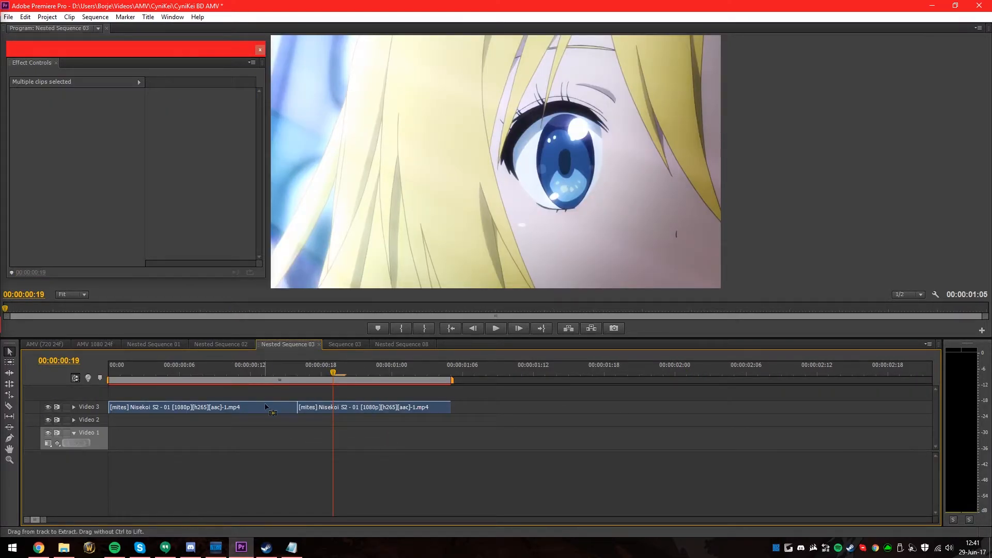
{"action": "left_click", "coordinate": [94, 343]}
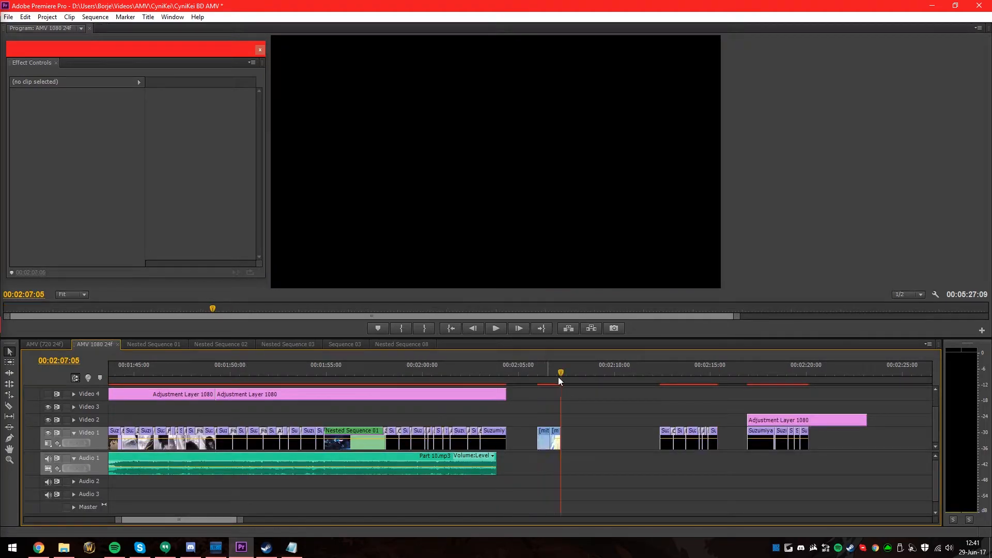
{"action": "left_click", "coordinate": [547, 440]}
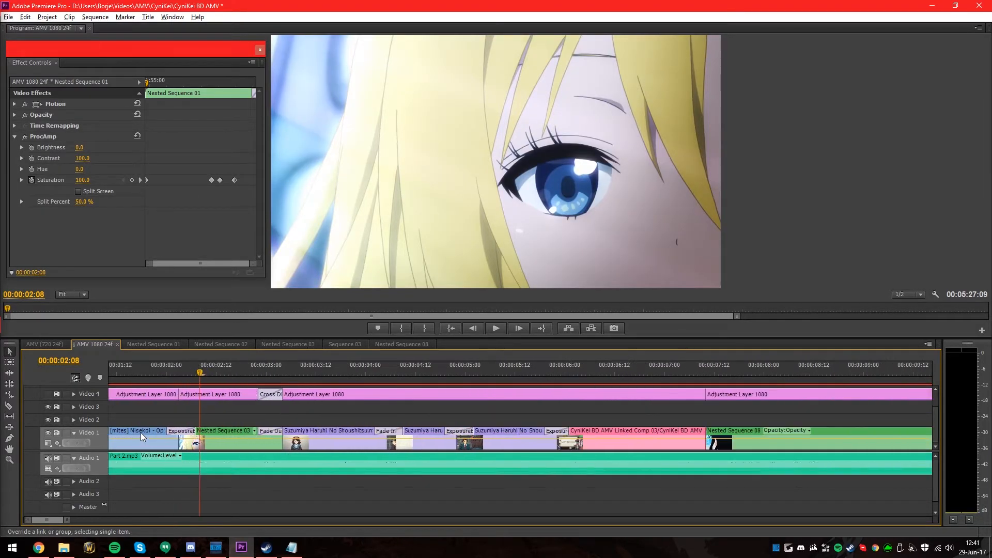
{"action": "left_click", "coordinate": [224, 430]}
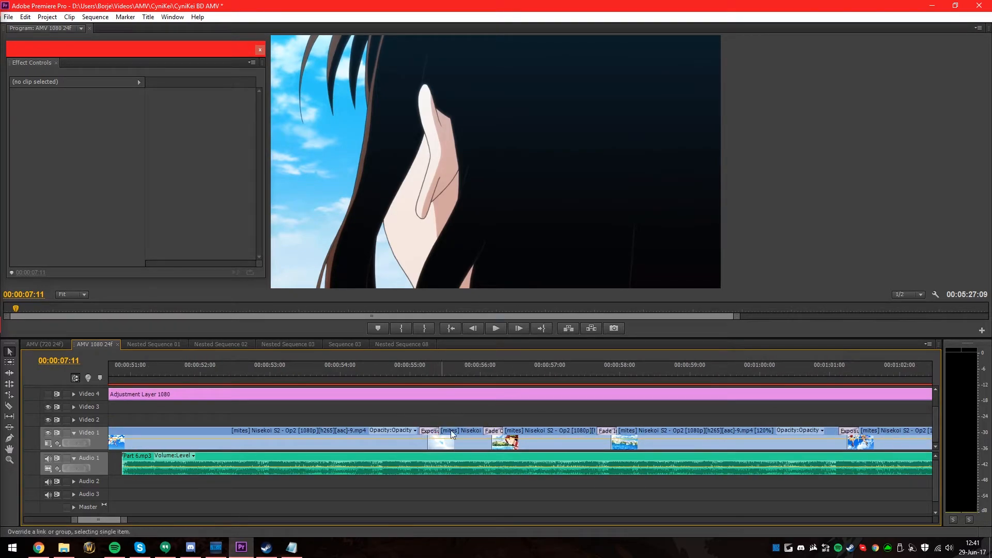
{"action": "mouse_move", "coordinate": [604, 416]}
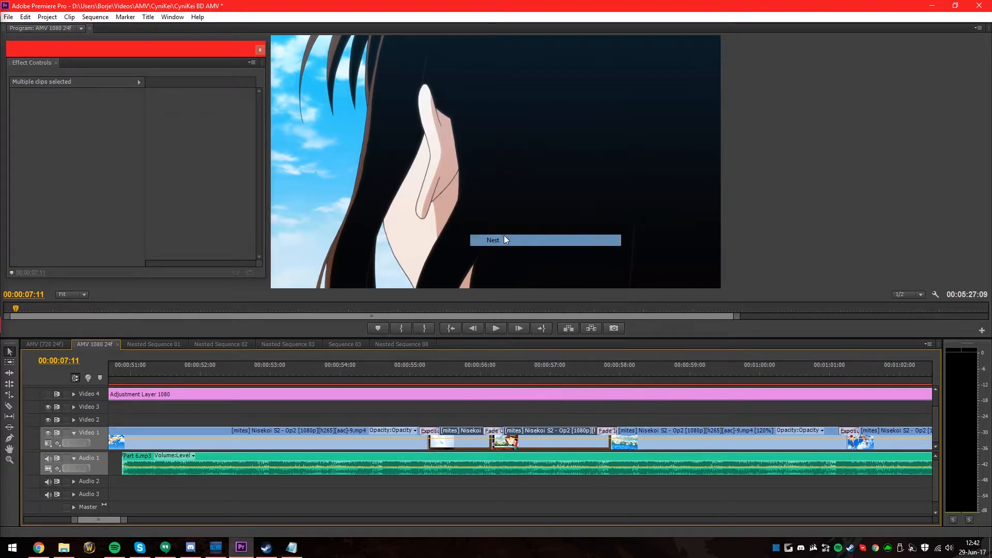
Nest the clips around the fade into Nested Sequence 09 and preview its fade.
{"action": "left_click", "coordinate": [492, 239]}
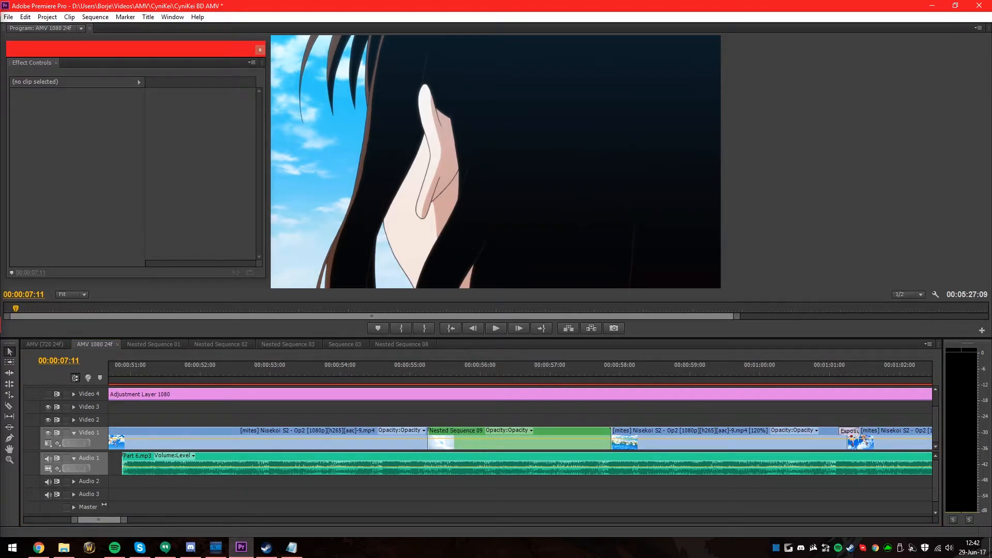
{"action": "double_click", "coordinate": [455, 430]}
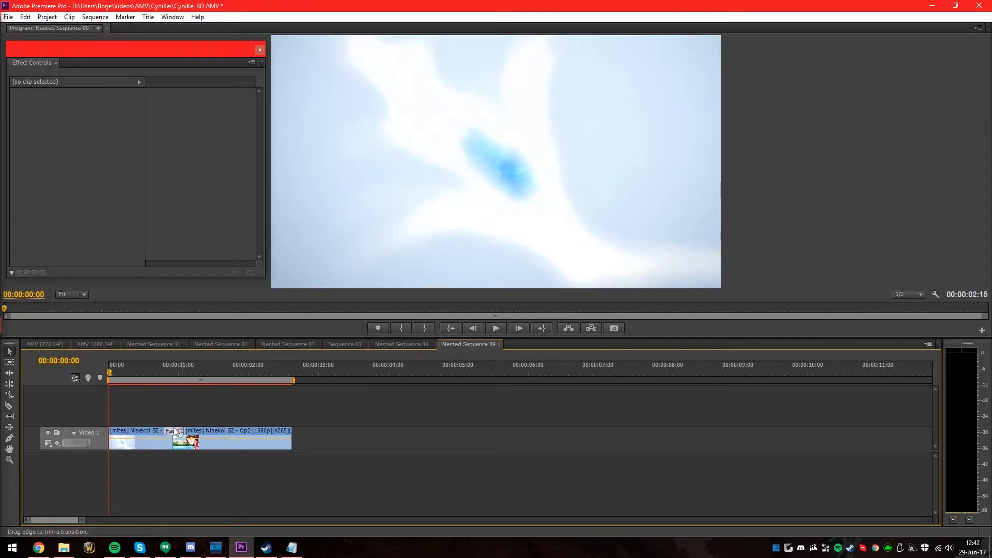
{"action": "left_click", "coordinate": [184, 365]}
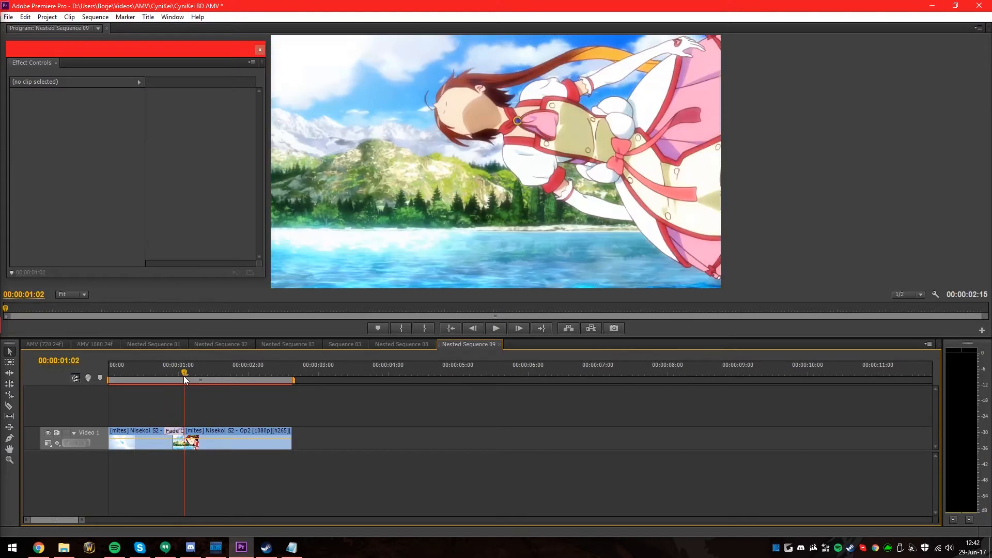
{"action": "left_click", "coordinate": [94, 343]}
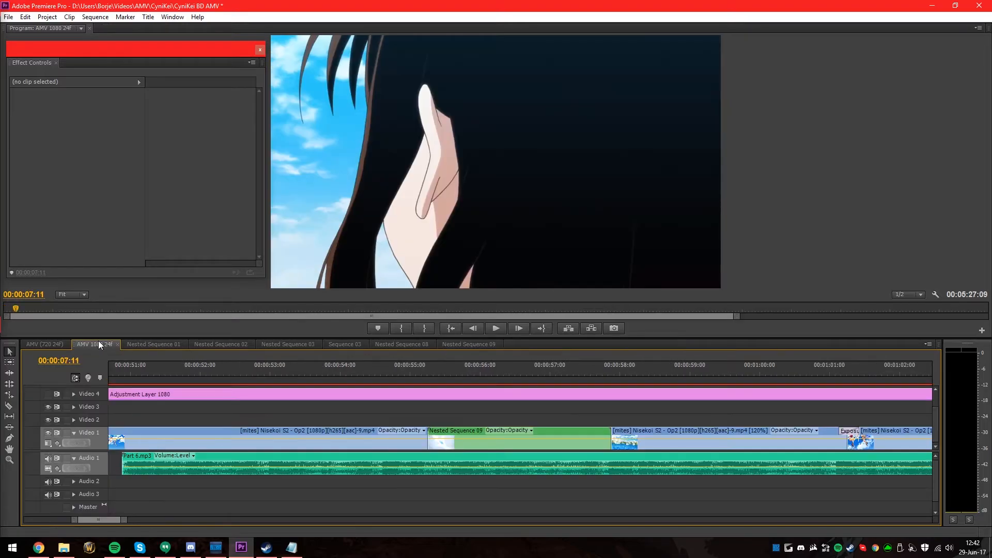
Preview the footage around Nested Sequence 09 in the main sequence and reopen it.
{"action": "left_click", "coordinate": [430, 373]}
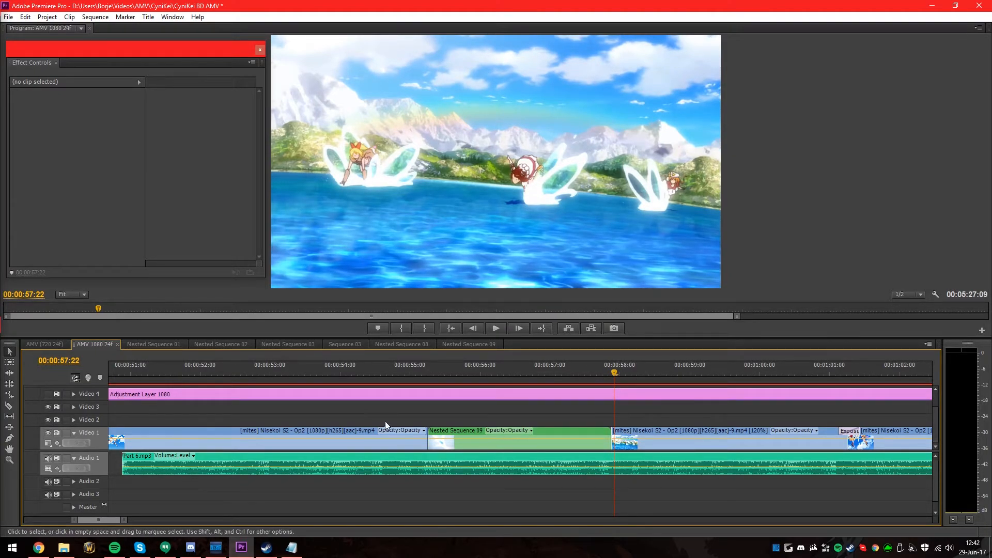
{"action": "left_click", "coordinate": [419, 364]}
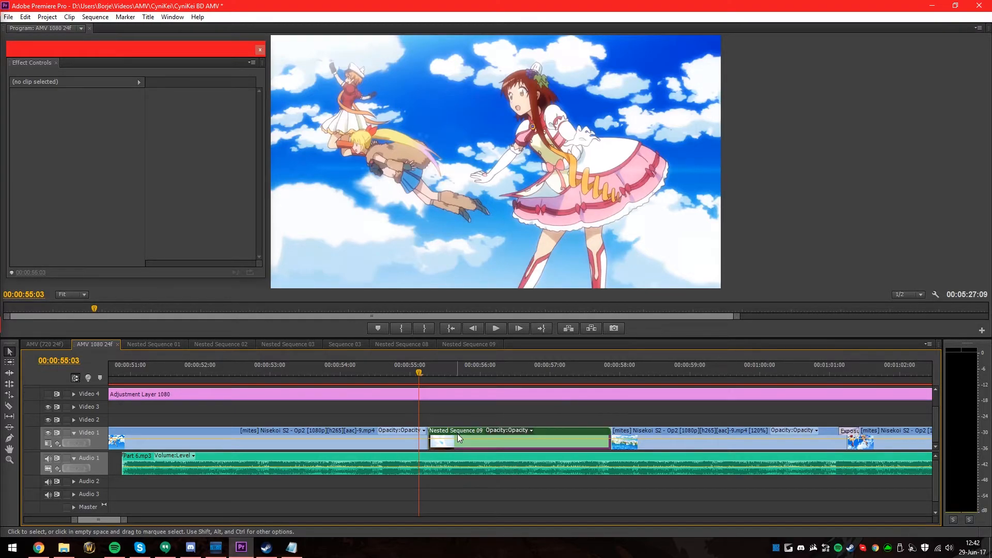
{"action": "left_click", "coordinate": [517, 430]}
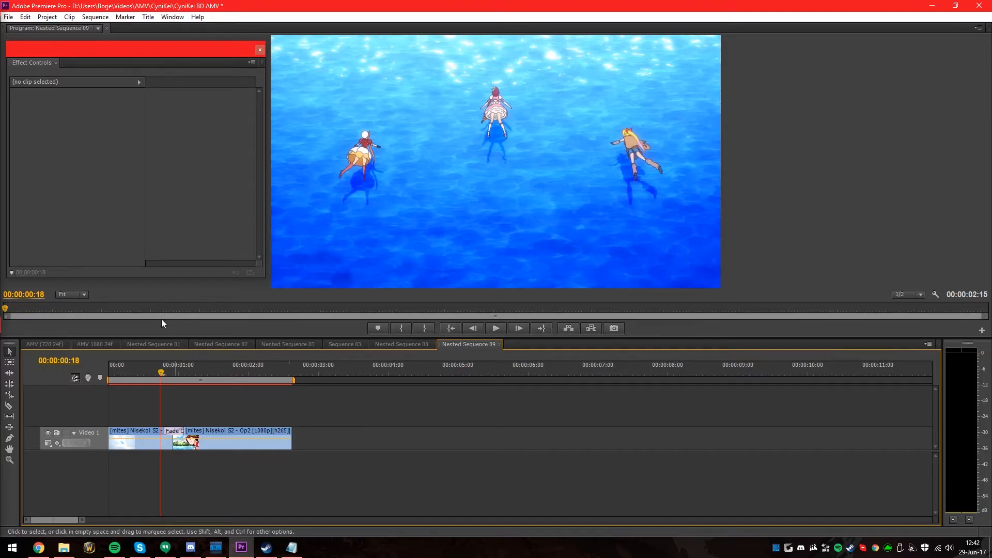
Review Nested Sequence 09's two Nisekoi clips and its clip in the main sequence.
{"action": "left_click", "coordinate": [94, 343]}
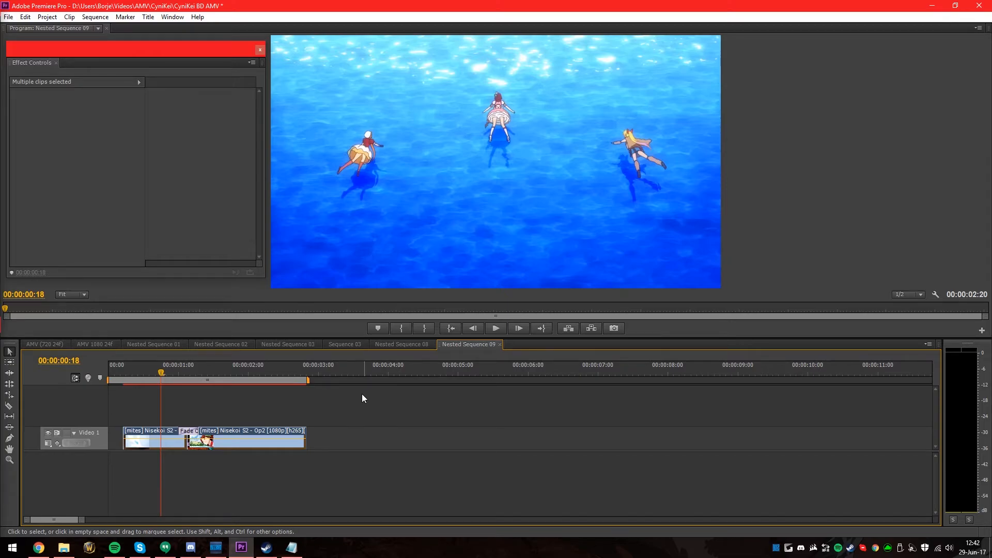
{"action": "left_click", "coordinate": [94, 343]}
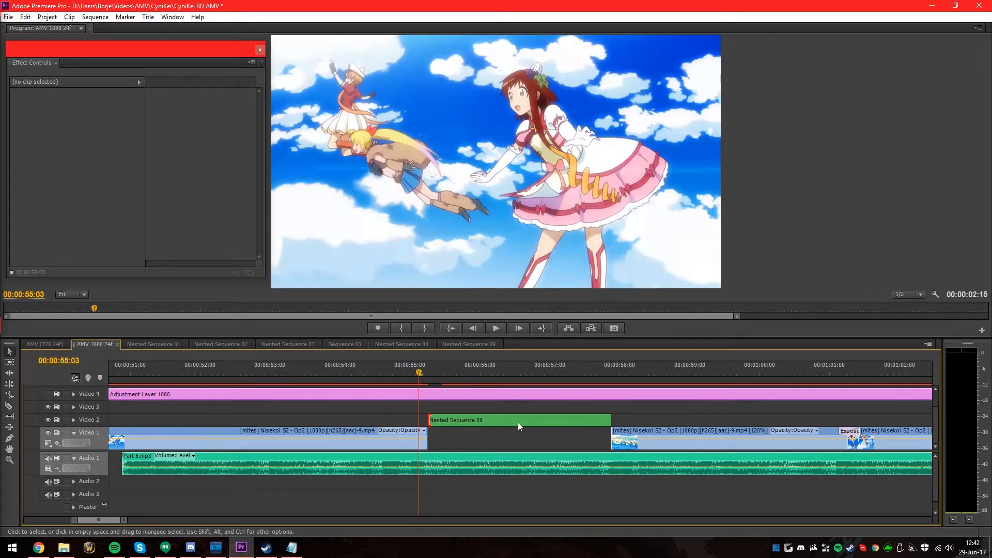
{"action": "left_click", "coordinate": [519, 420]}
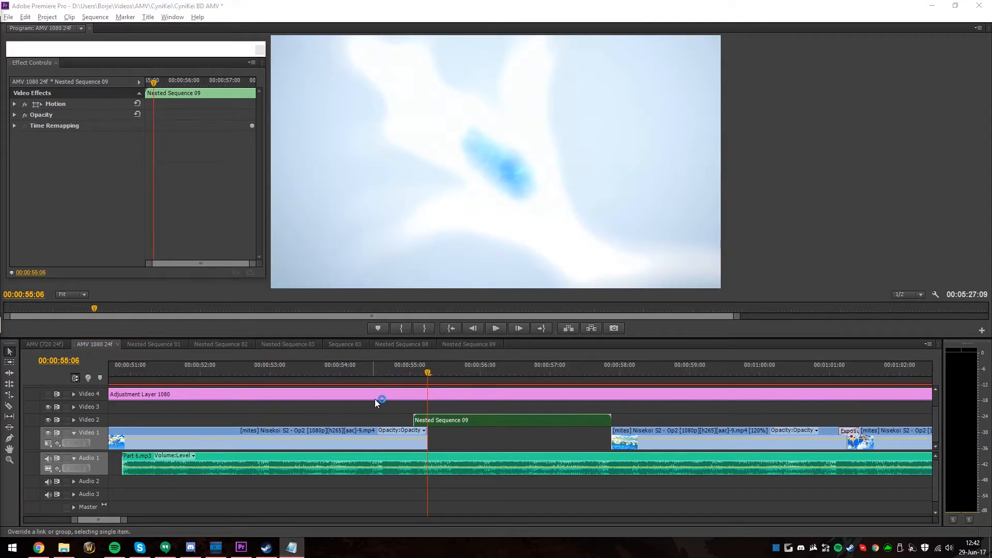
{"action": "left_click", "coordinate": [468, 343]}
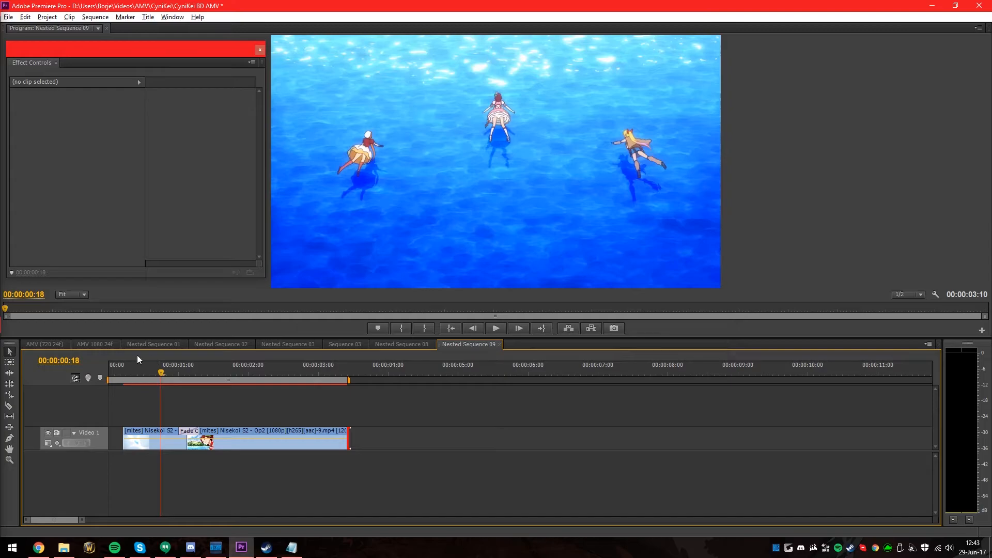
Extend the start of Nested Sequence 09 earlier on Video 1 and preview the result.
{"action": "left_click", "coordinate": [95, 343]}
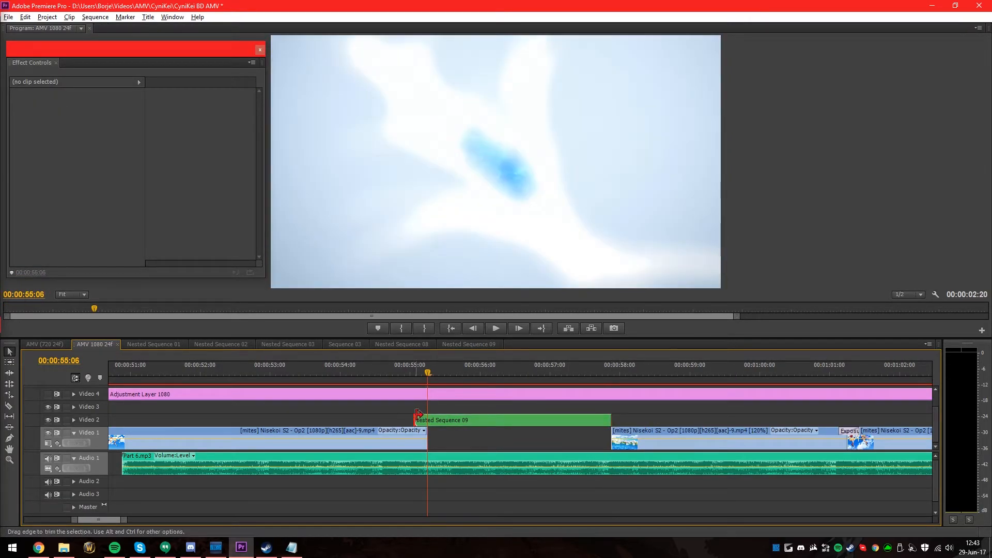
{"action": "left_click_drag", "start_coordinate": [610, 419], "coordinate": [645, 420]}
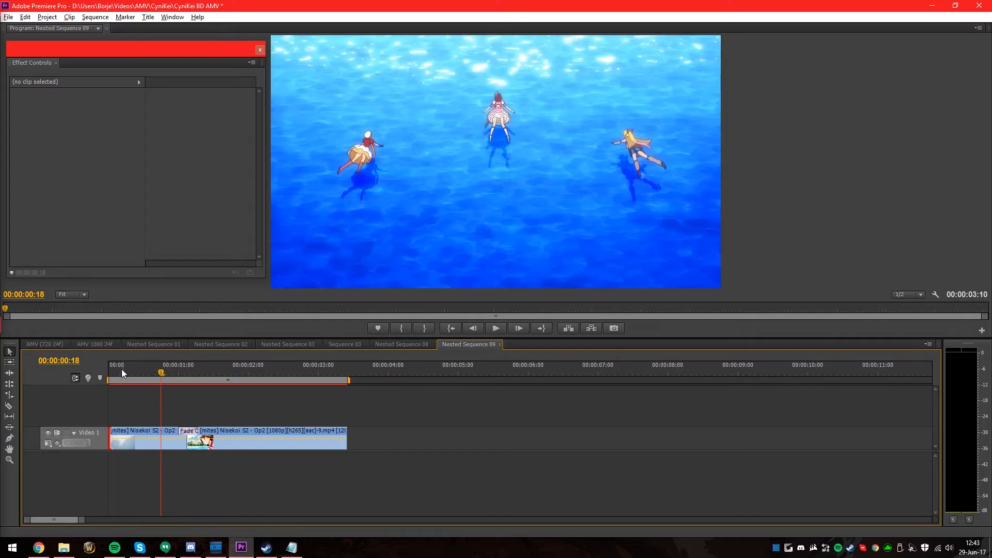
{"action": "left_click", "coordinate": [125, 370]}
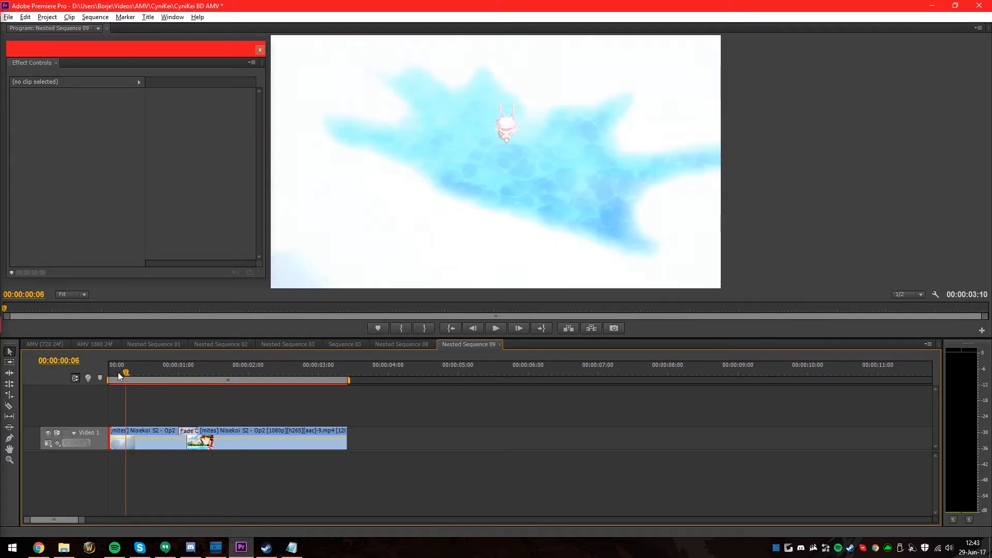
{"action": "left_click", "coordinate": [94, 343]}
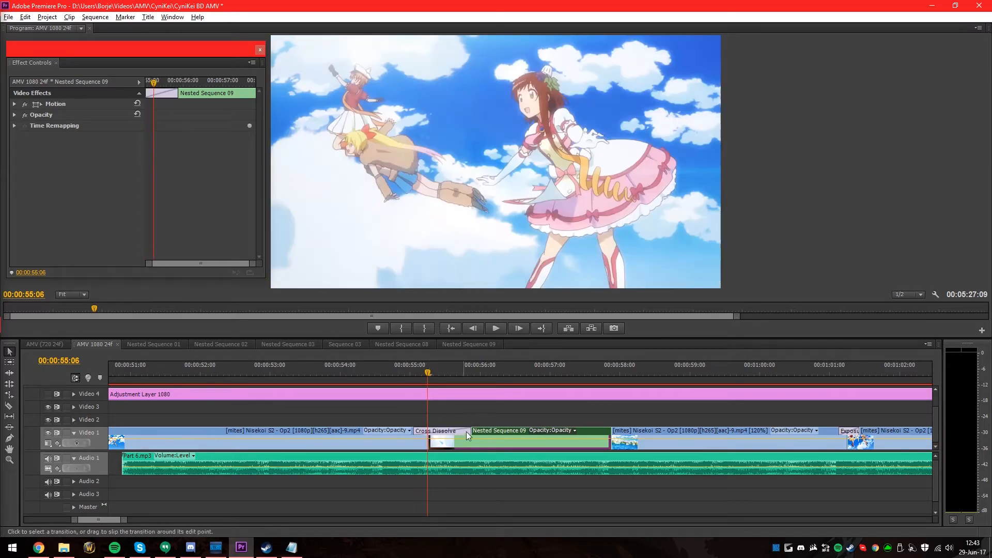
Inspect the 10-frame Cross Dissolve leading into Nested Sequence 09 and preview around it.
{"action": "left_click", "coordinate": [435, 436]}
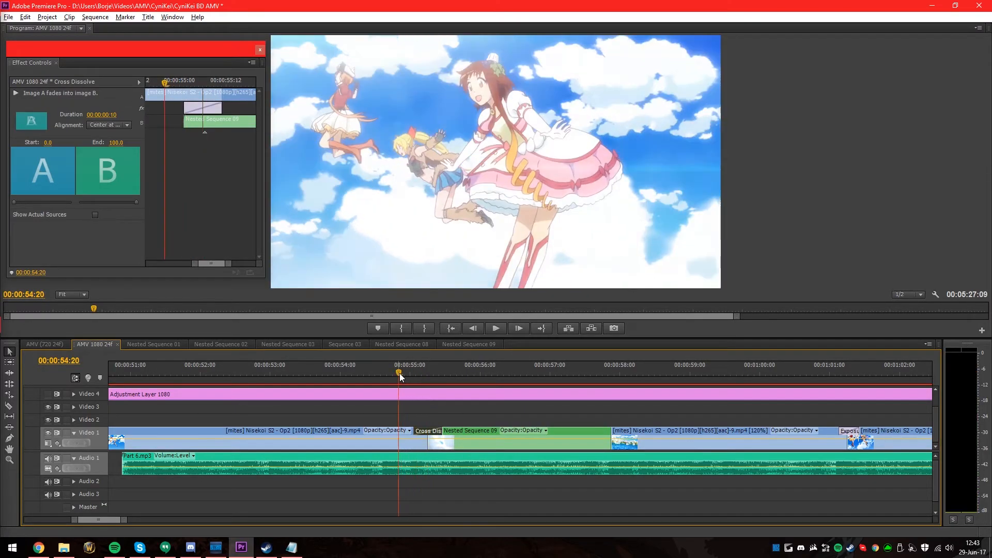
{"action": "left_click", "coordinate": [496, 327]}
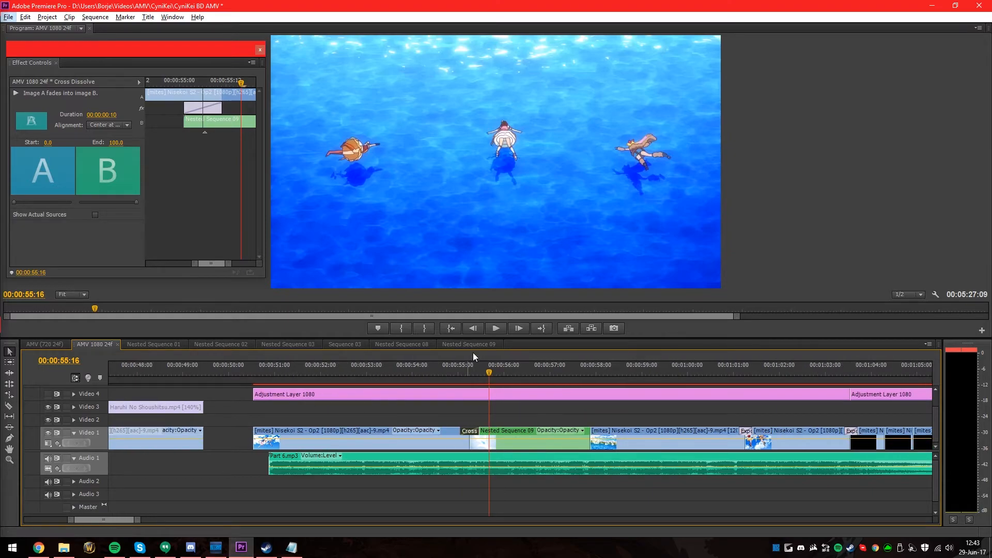
{"action": "left_click", "coordinate": [468, 343]}
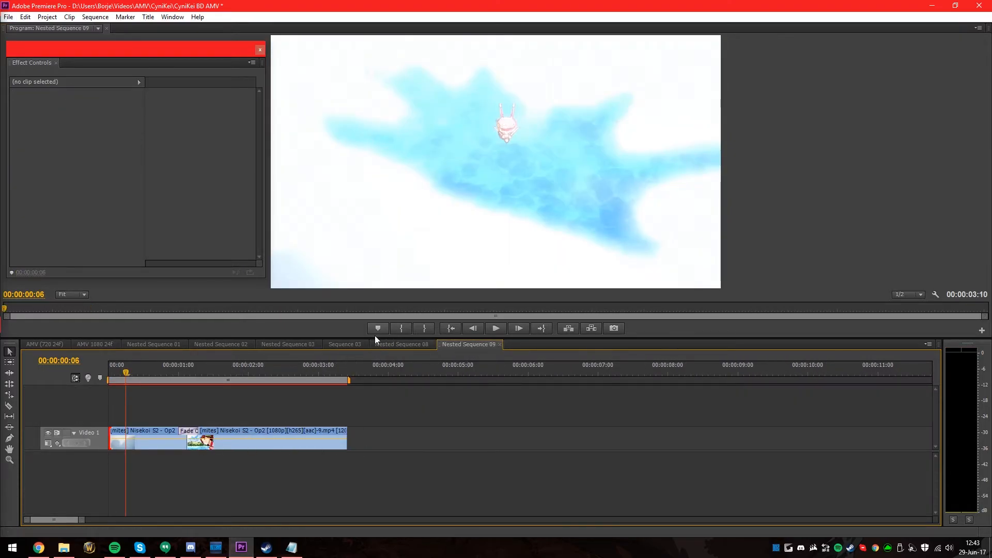
{"action": "left_click", "coordinate": [94, 343]}
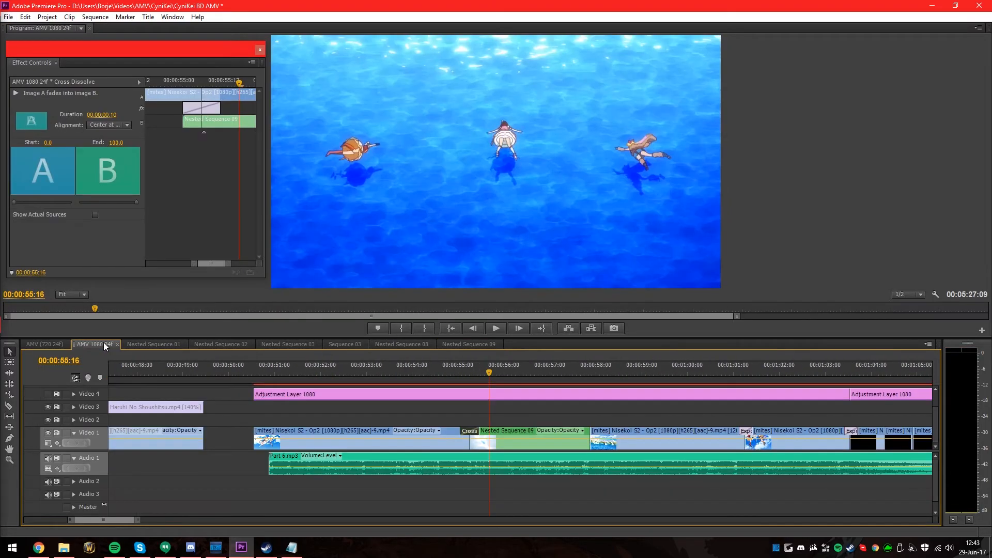
{"action": "left_click", "coordinate": [382, 430]}
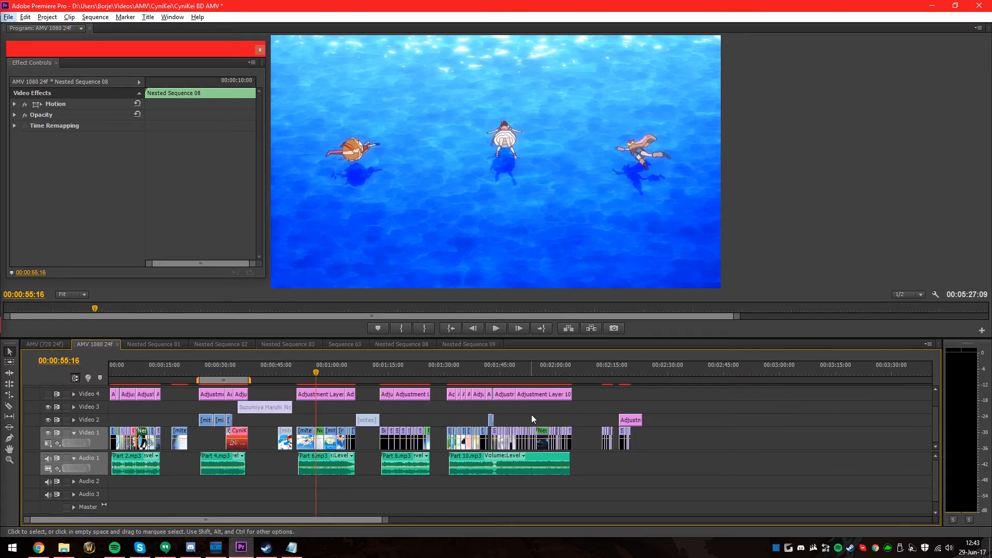
{"action": "mouse_move", "coordinate": [316, 419]}
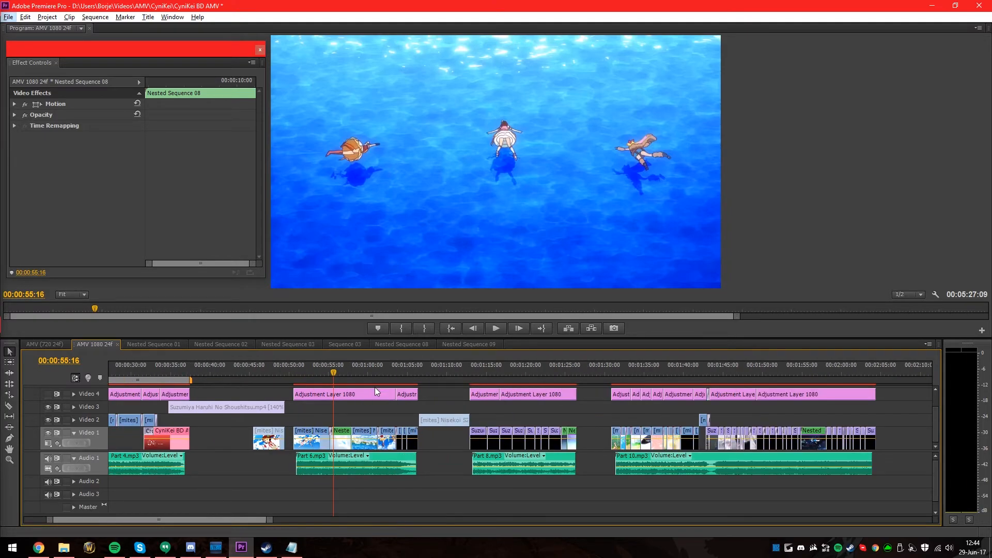
{"action": "mouse_move", "coordinate": [350, 413]}
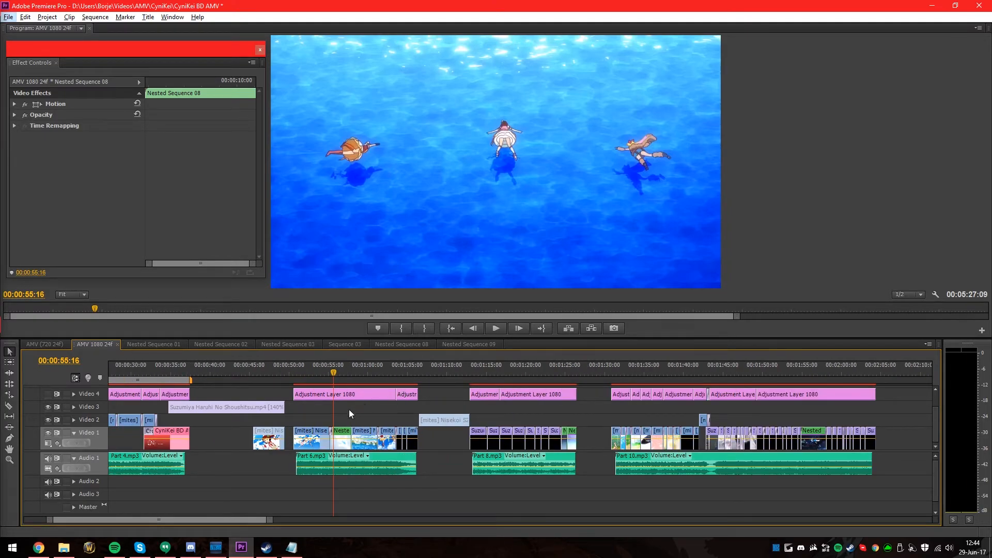
{"action": "left_click", "coordinate": [340, 431]}
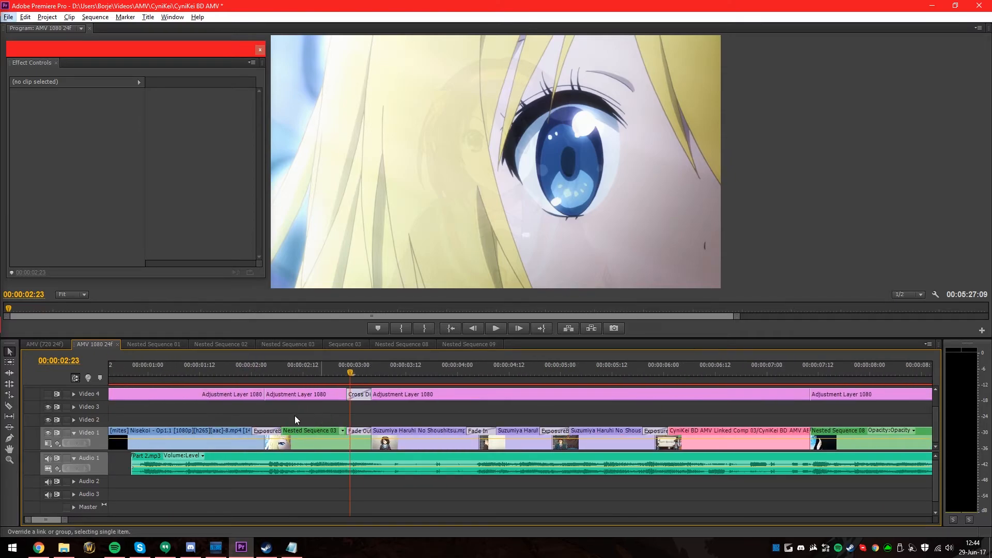
{"action": "left_click", "coordinate": [265, 372]}
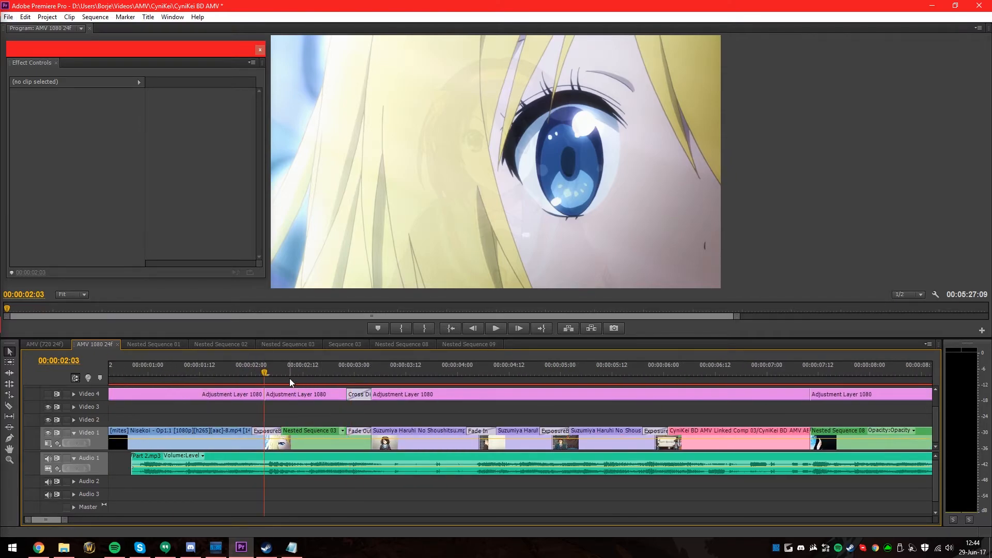
{"action": "left_click", "coordinate": [295, 372]}
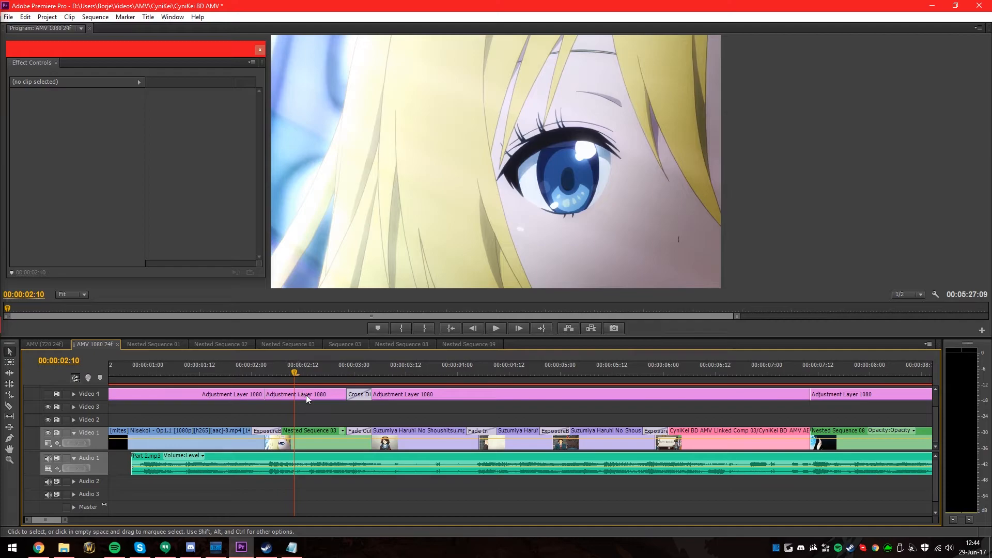
{"action": "left_click", "coordinate": [304, 394]}
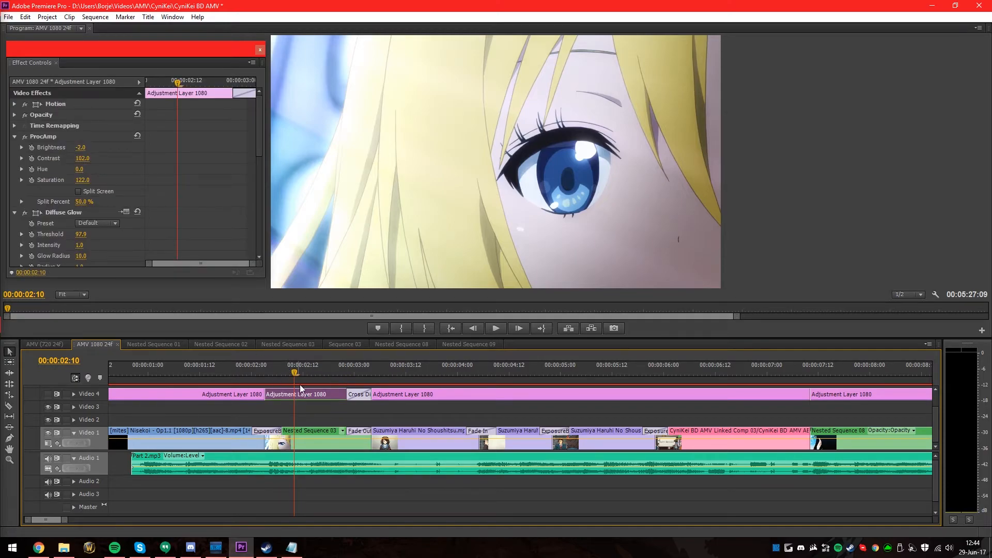
{"action": "mouse_move", "coordinate": [292, 412]}
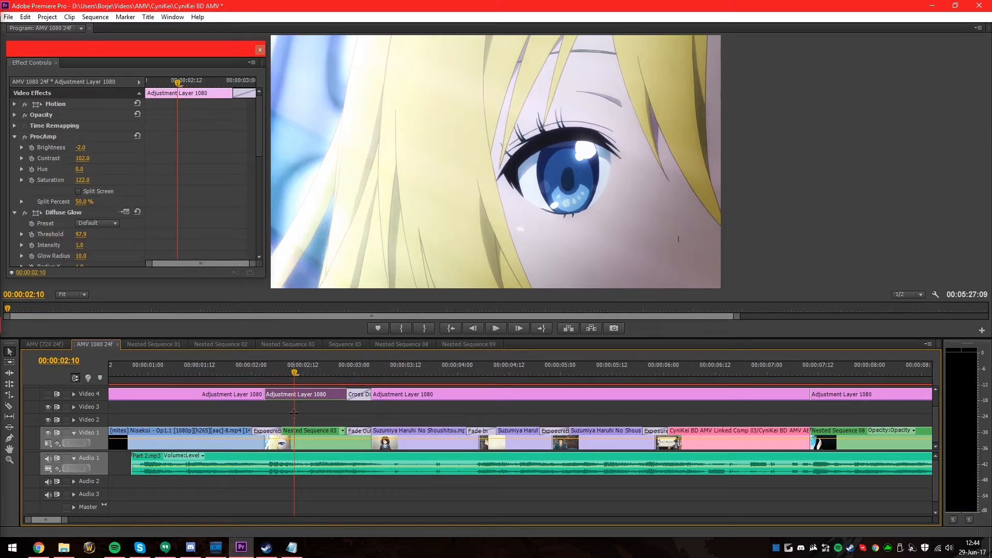
{"action": "left_click", "coordinate": [313, 430]}
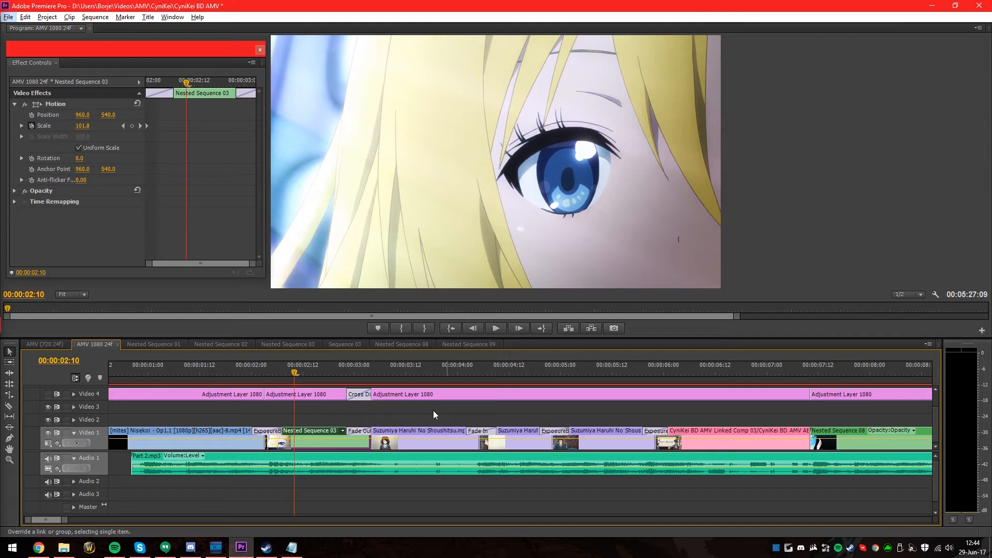
{"action": "mouse_move", "coordinate": [360, 421]}
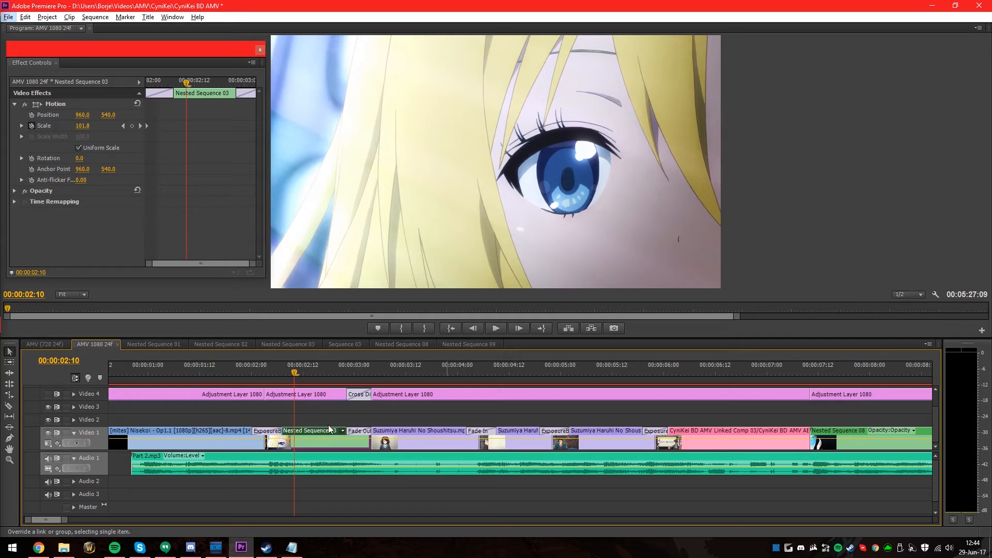
{"action": "mouse_move", "coordinate": [221, 447]}
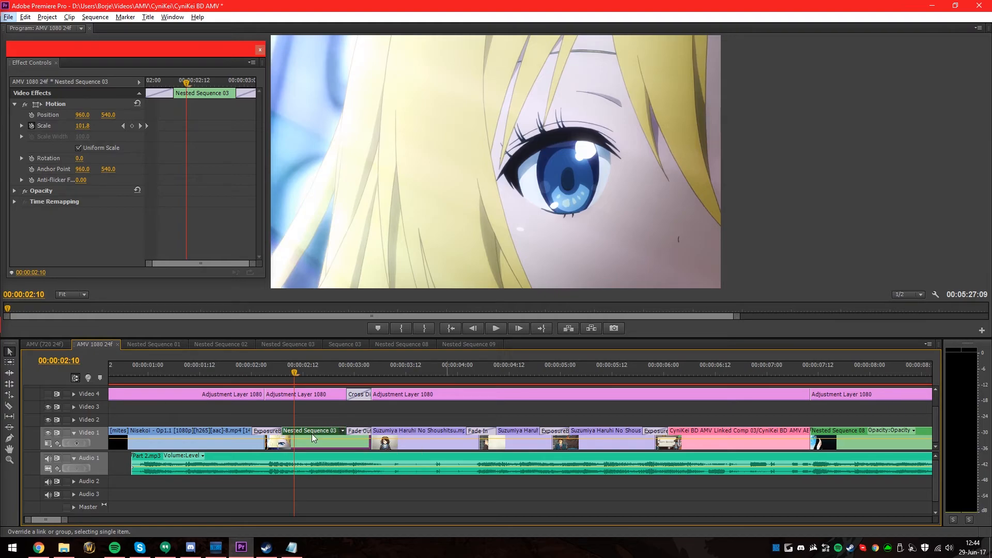
{"action": "left_click", "coordinate": [468, 343]}
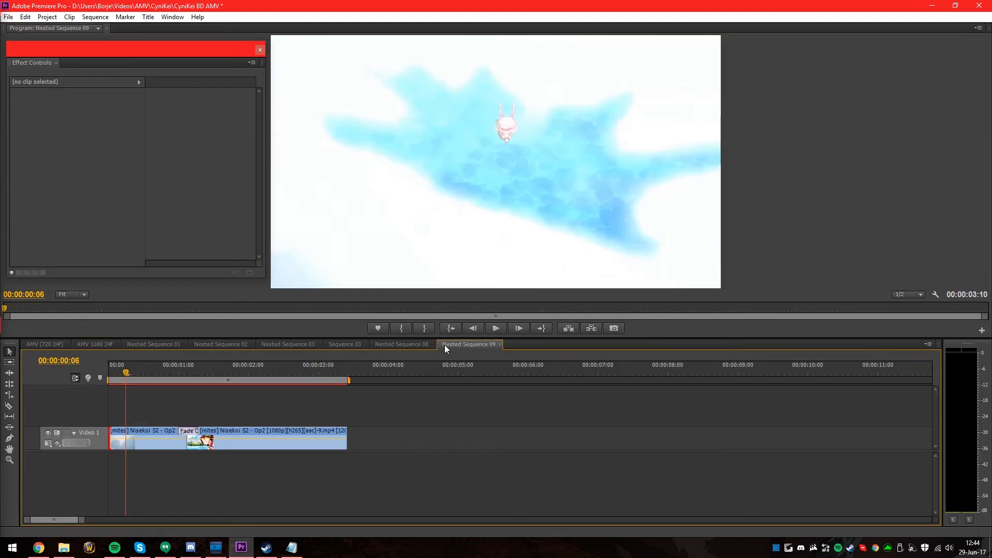
{"action": "left_click", "coordinate": [252, 365]}
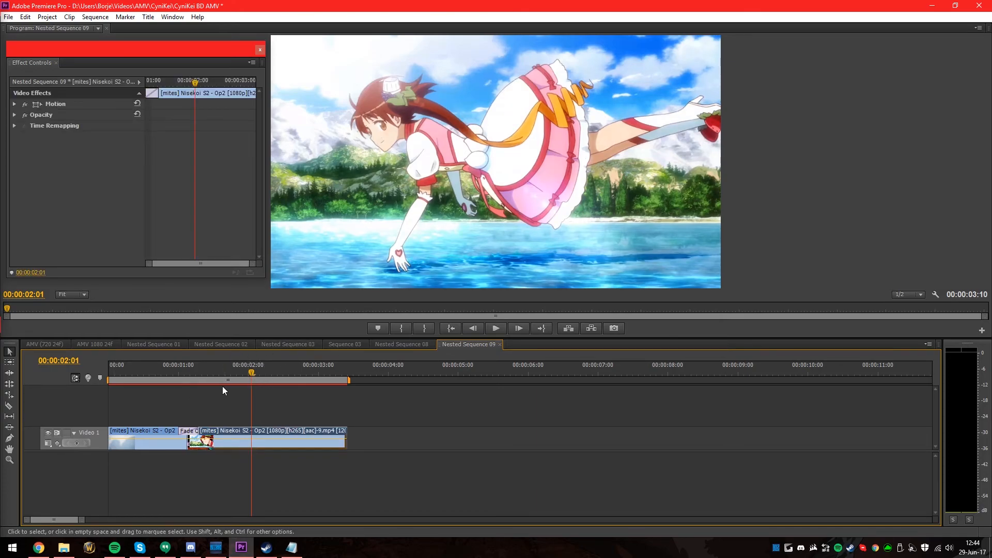
{"action": "left_click", "coordinate": [93, 343]}
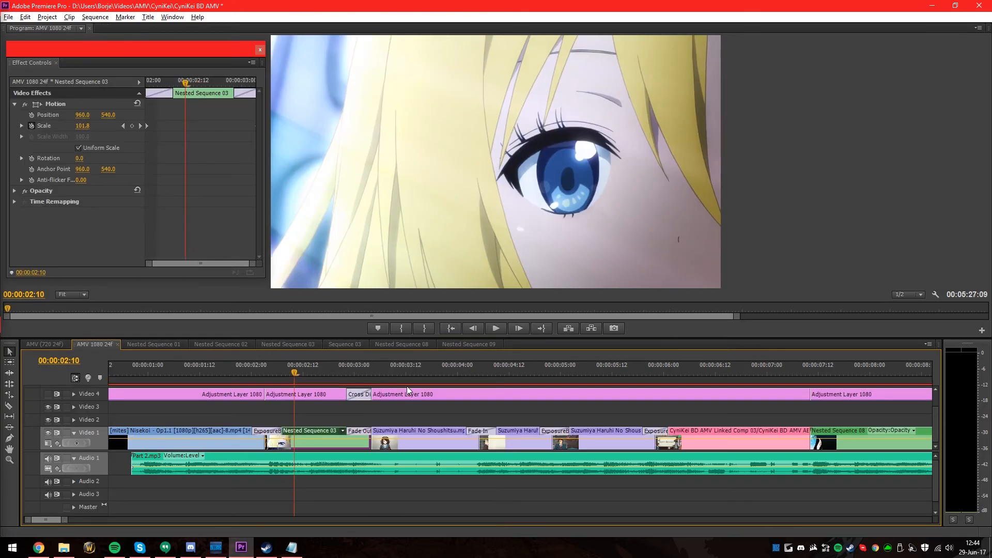